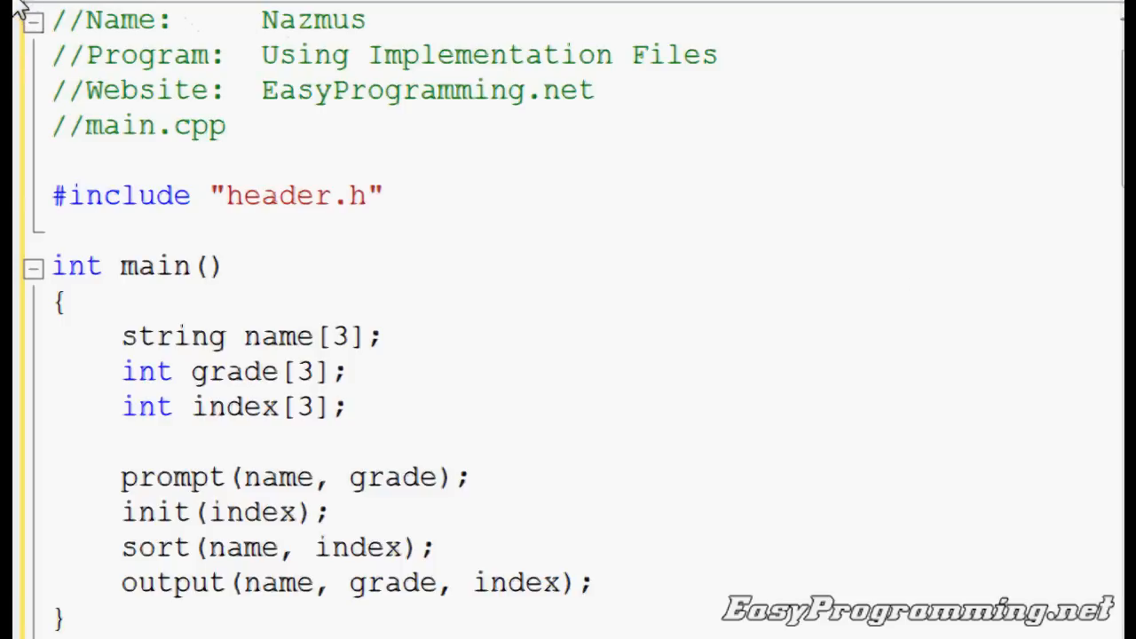
- Review impmain.cpp's functions and header.h's includes, std namespace and four declarations
left_click(196, 10)
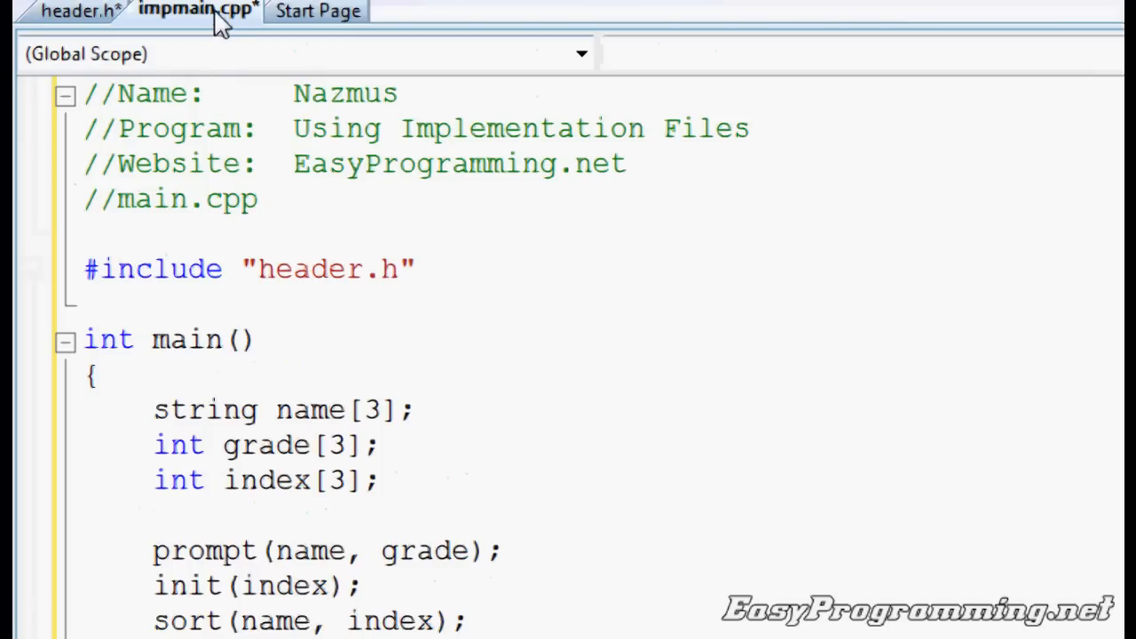
left_click(75, 10)
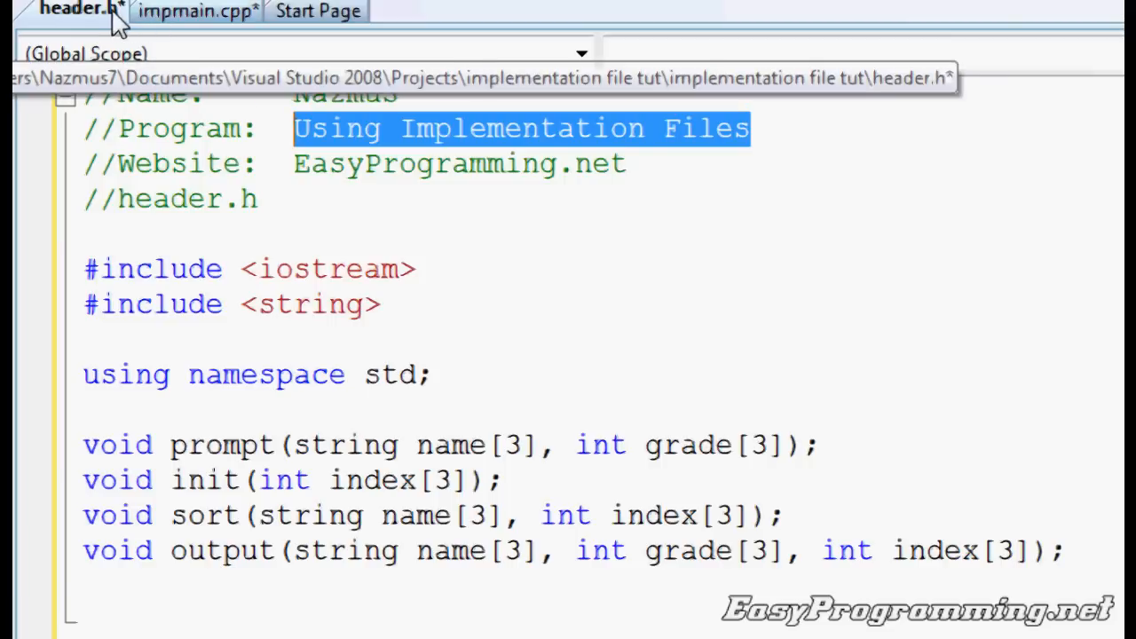
left_click(197, 10)
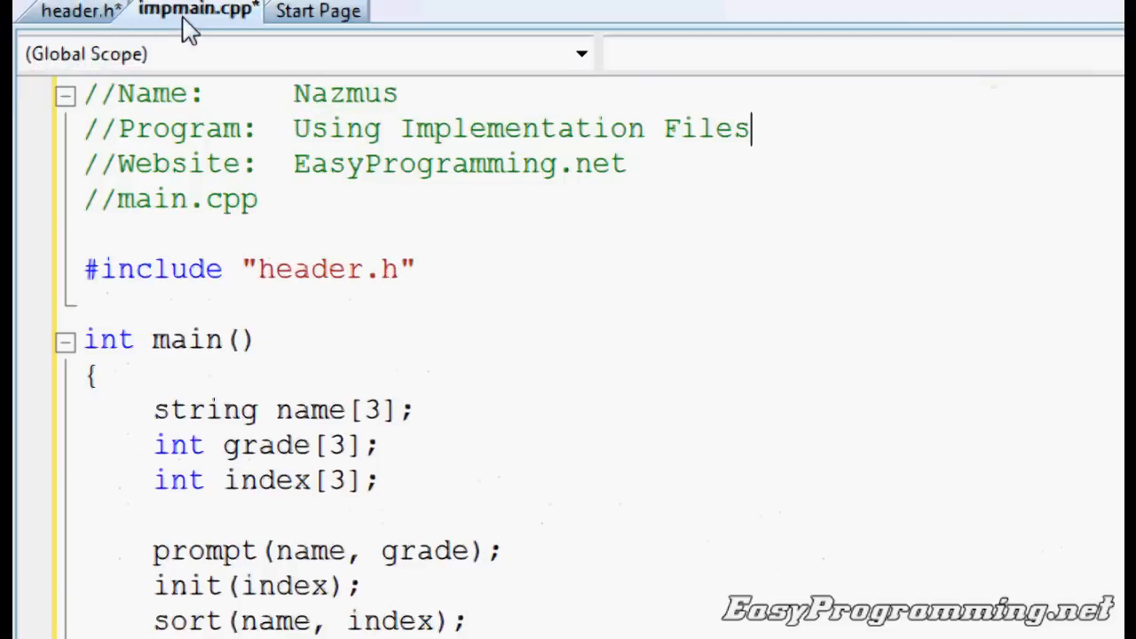
mouse_move(252, 37)
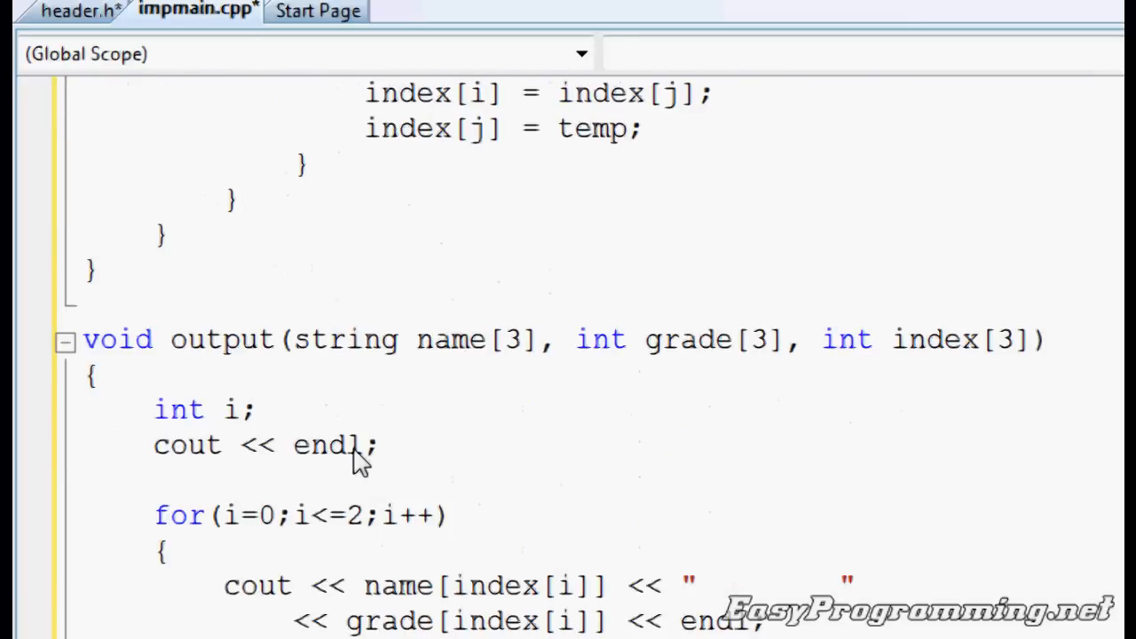
scroll("up", 3)
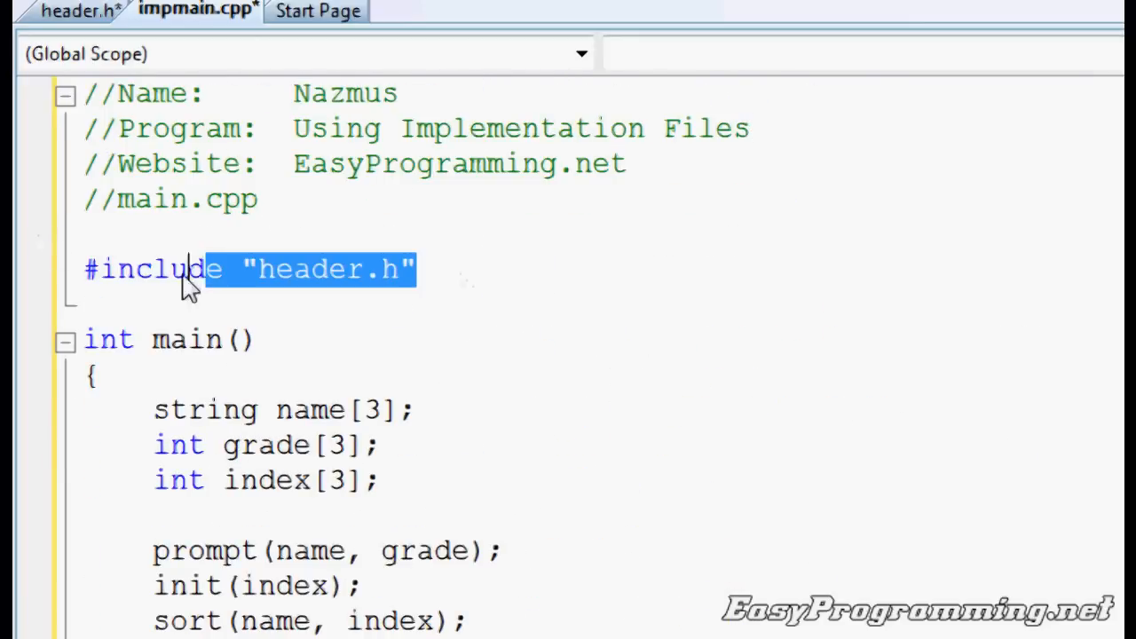
left_click(68, 11)
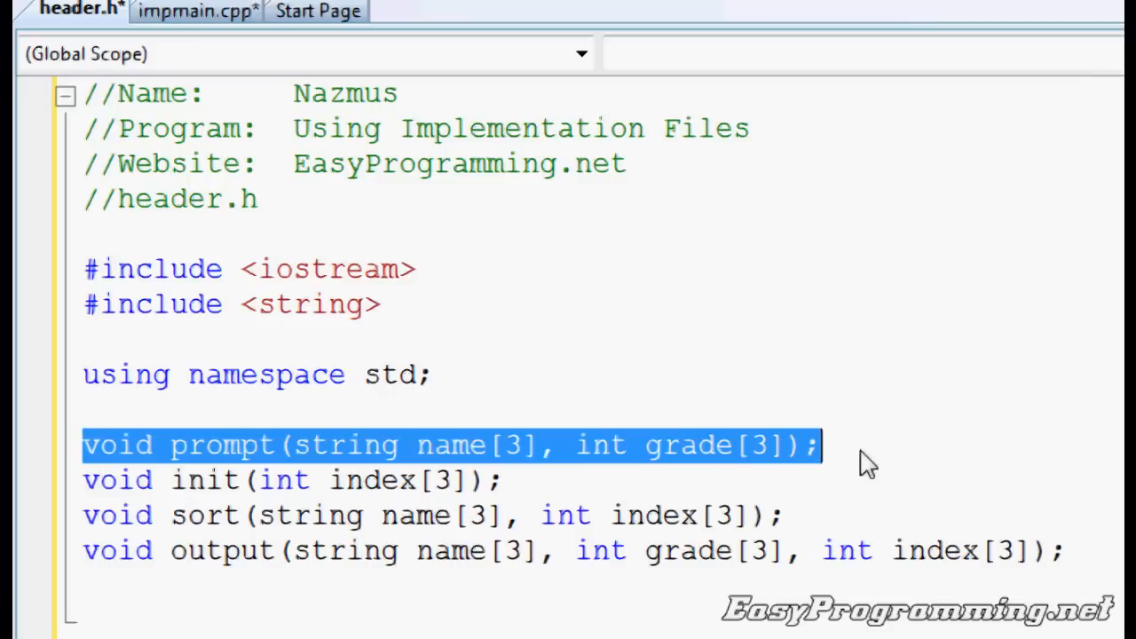
mouse_move(444, 320)
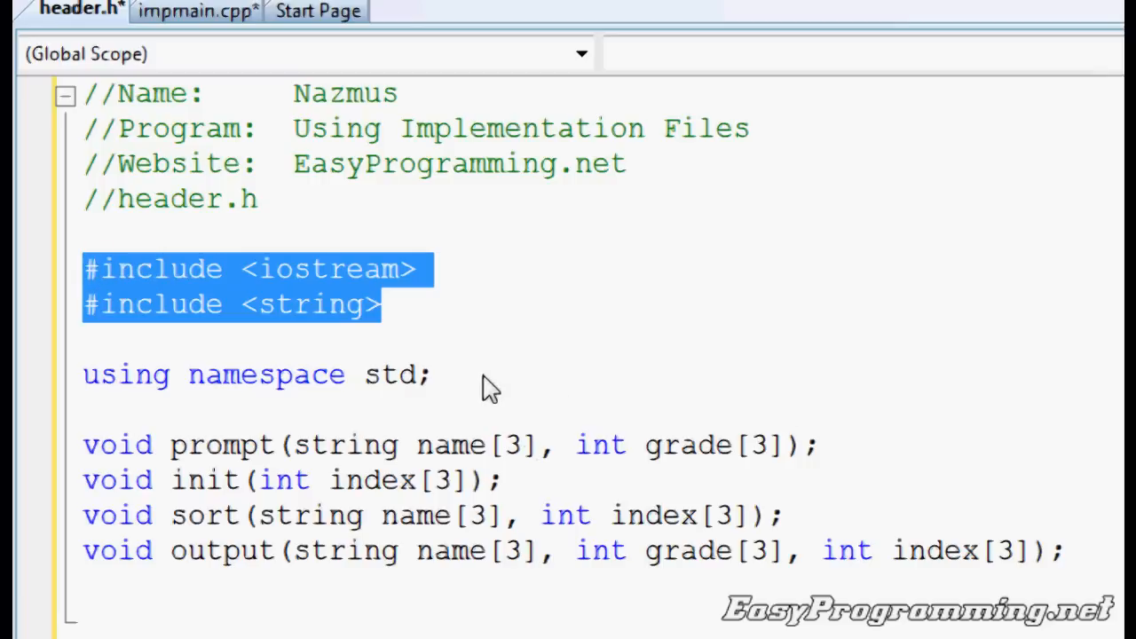
left_click(198, 10)
type("3")
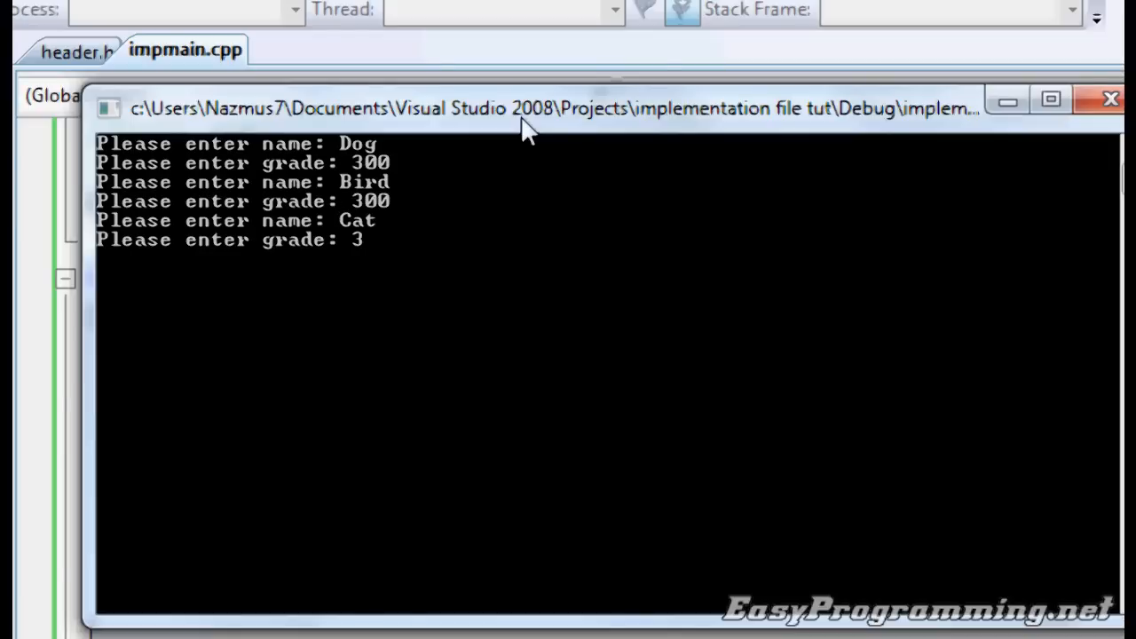
- Build and run the program, entering three names and grades in the console
type("00")
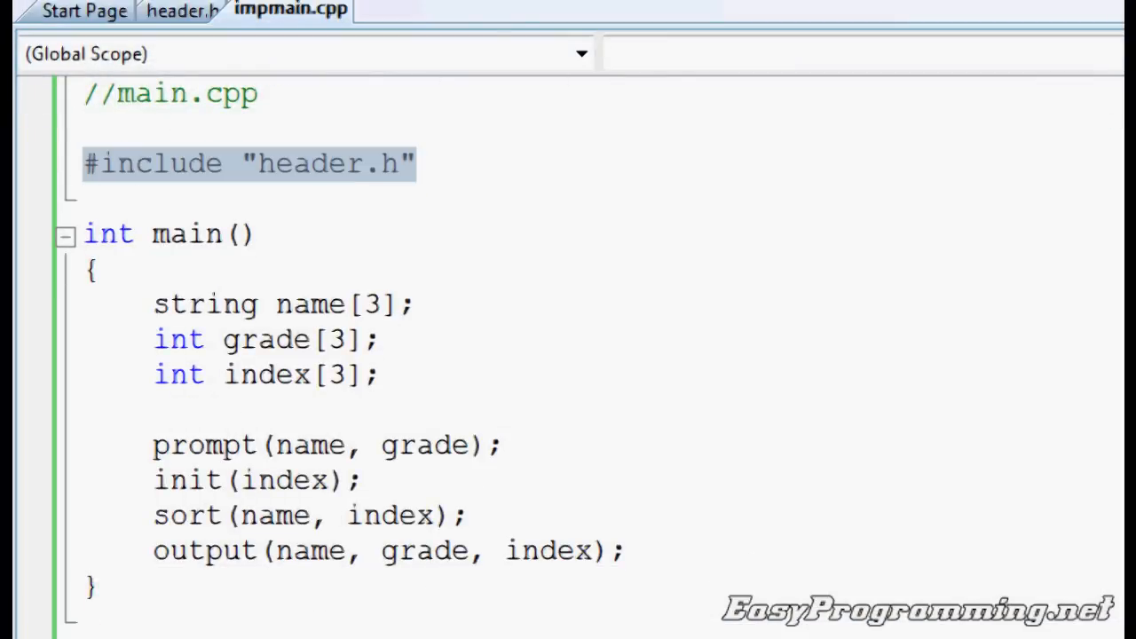
- Add a new C++ source file named imp.cpp to the project via Add New Item
left_click(85, 15)
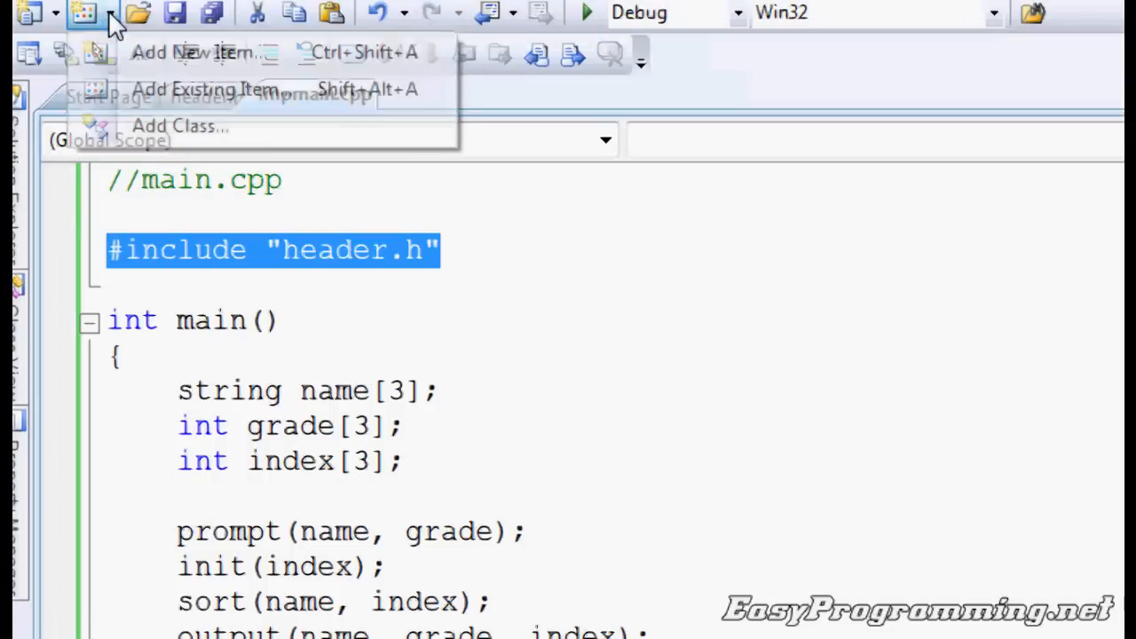
left_click(192, 53)
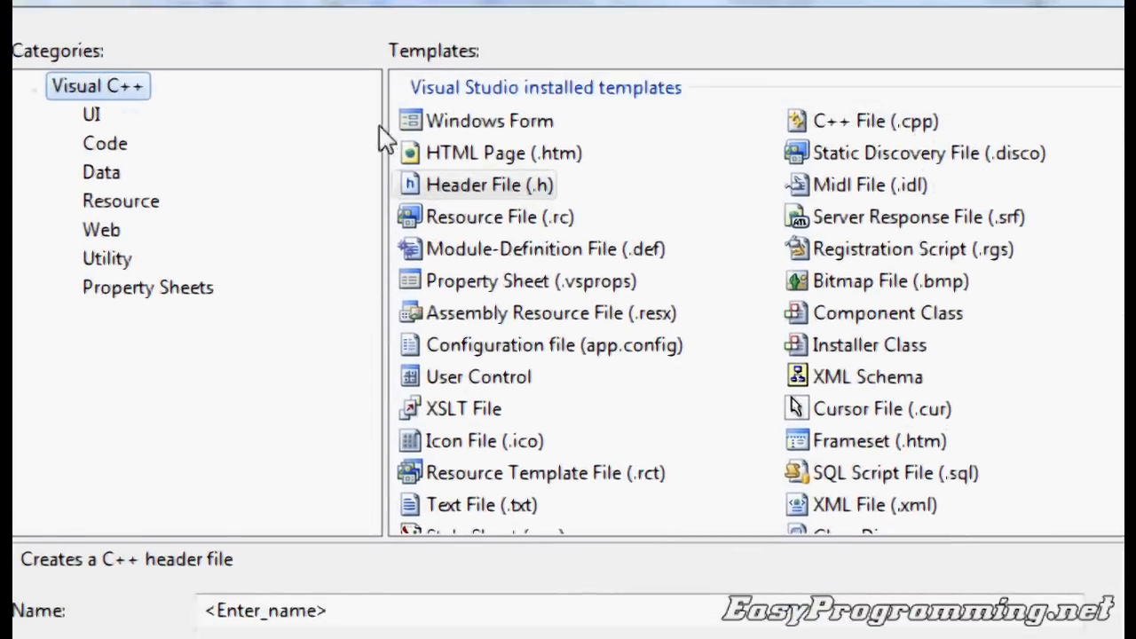
left_click(874, 121)
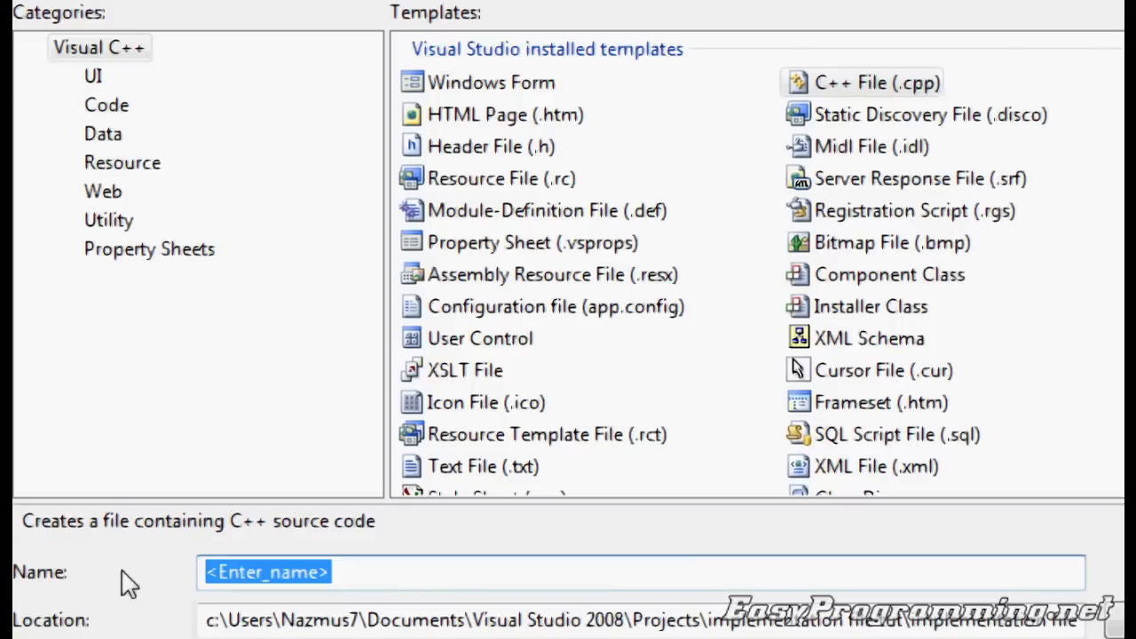
type("imp")
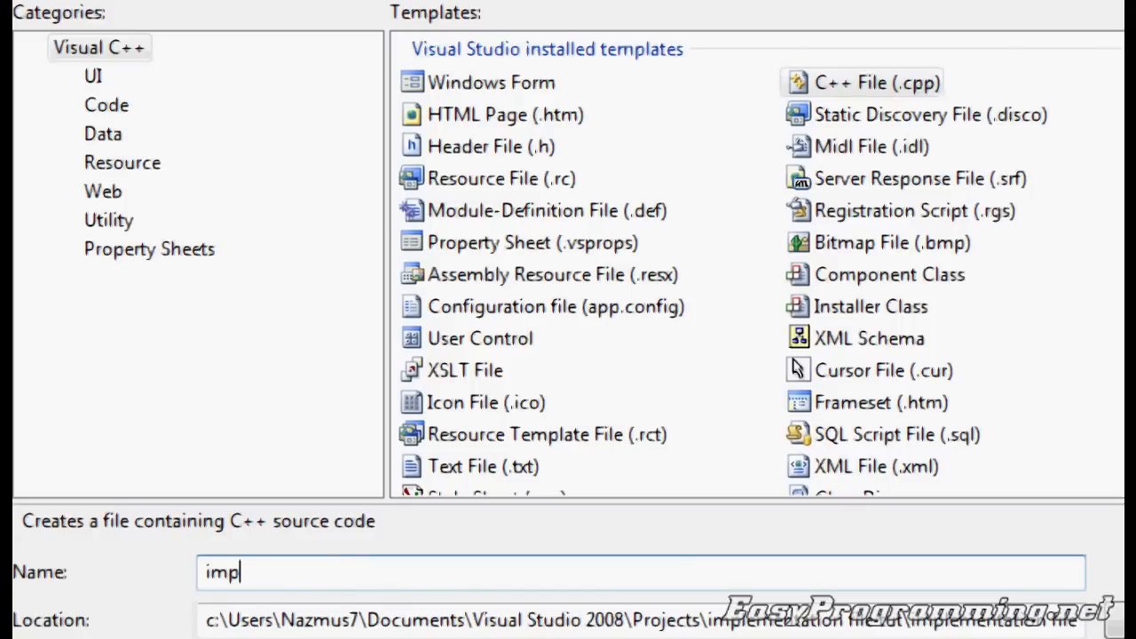
left_click(1020, 613)
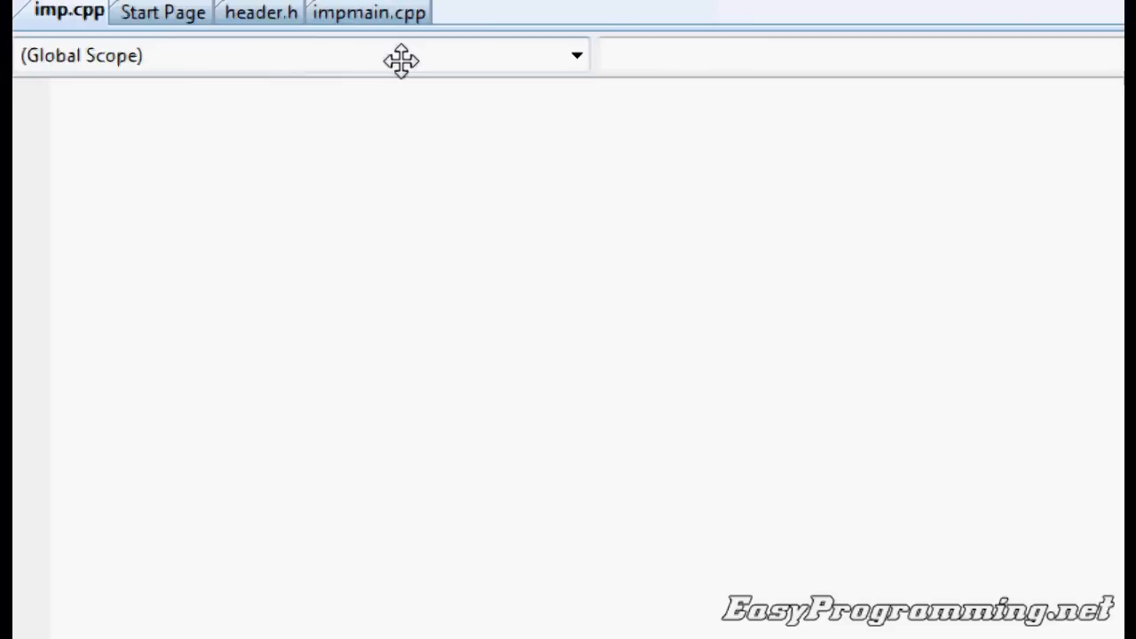
- Copy impmain.cpp's comment header into imp.cpp, relabel it //imp.cpp, and return to impmain.cpp
left_click(369, 11)
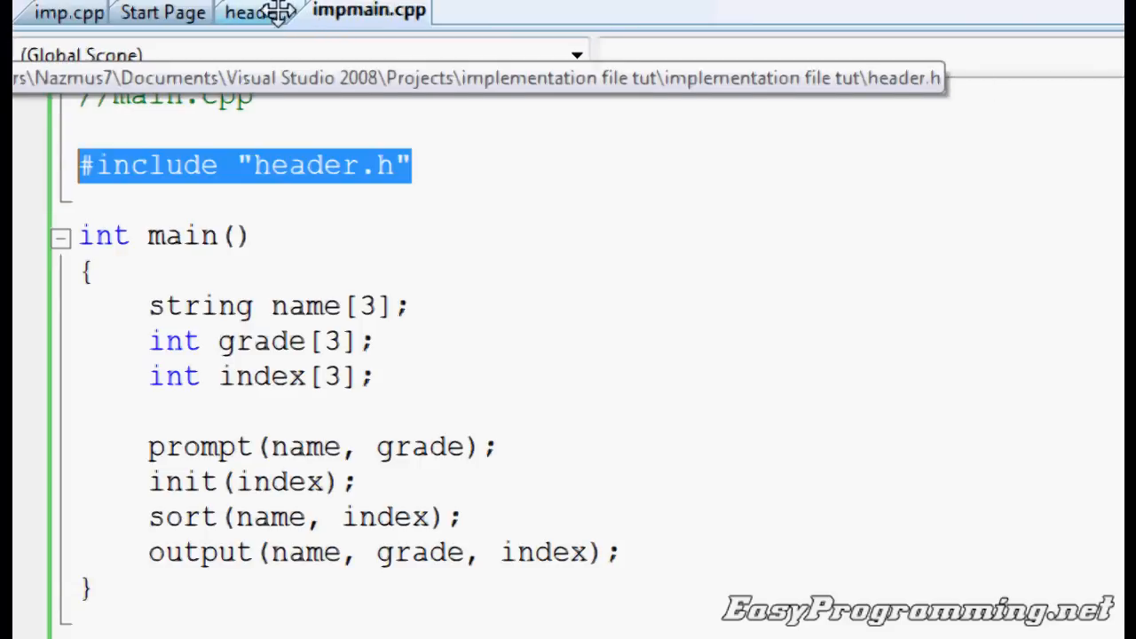
left_click(174, 11)
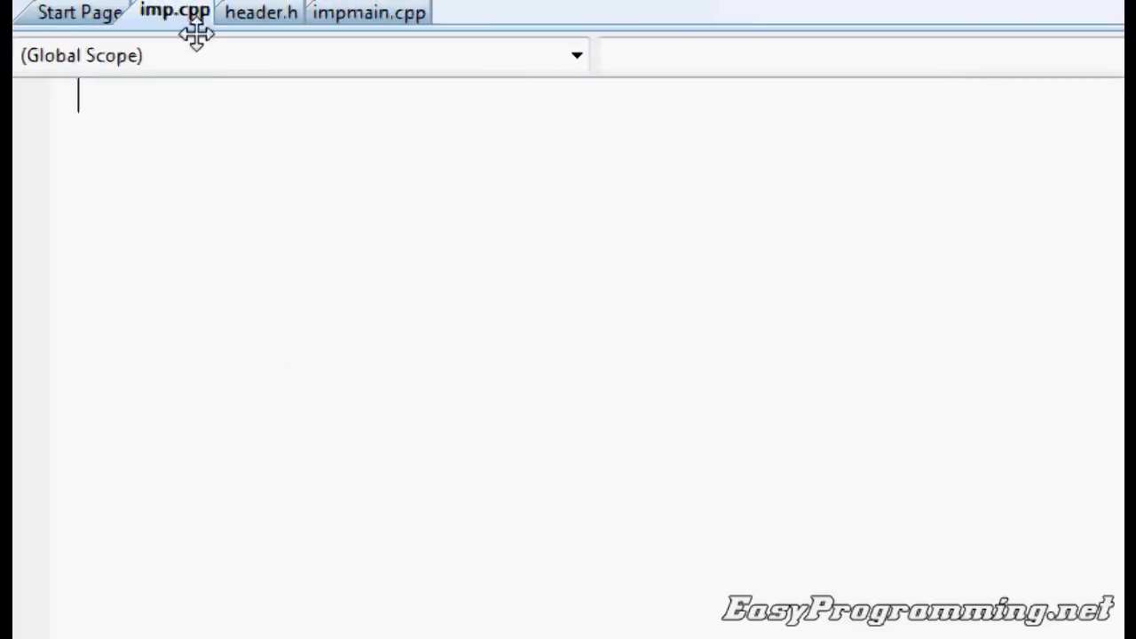
left_click(369, 11)
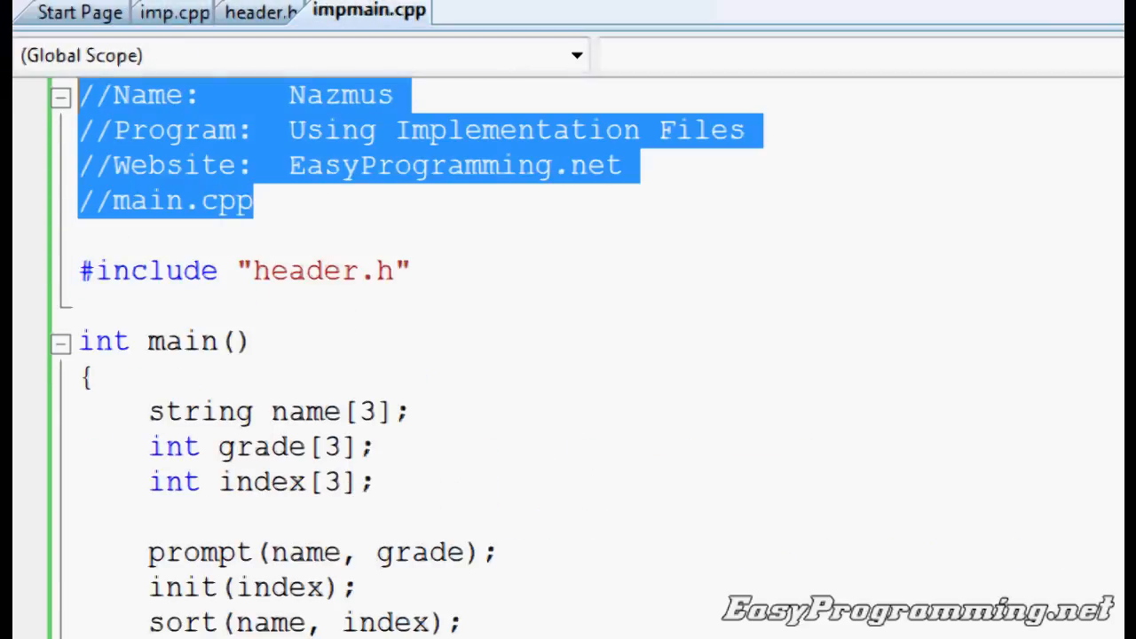
left_click(174, 13)
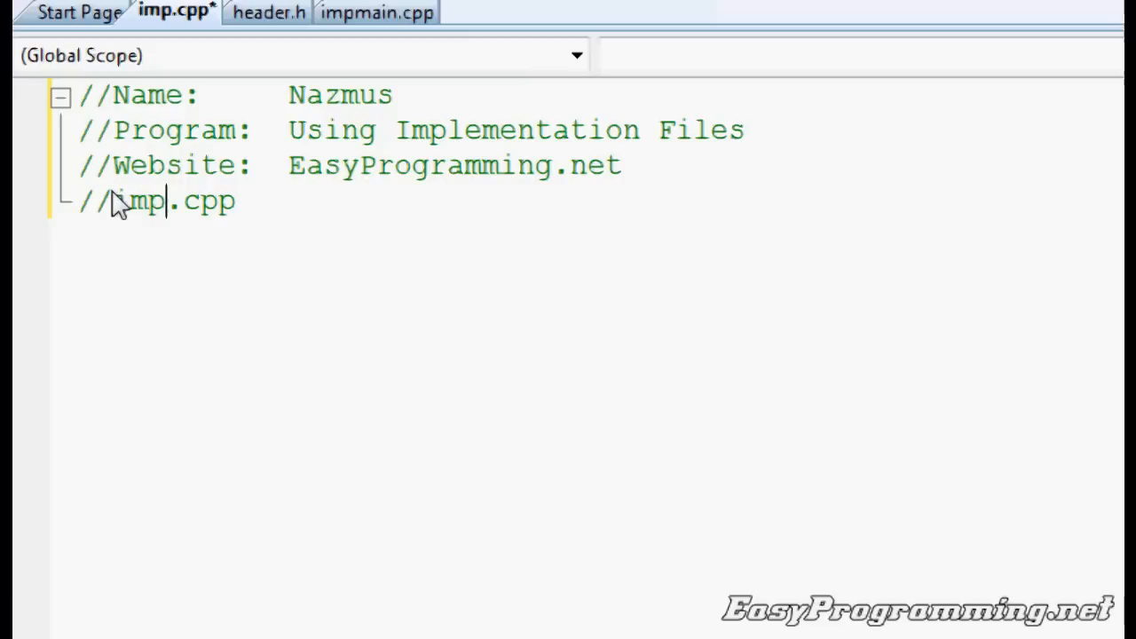
left_click(376, 10)
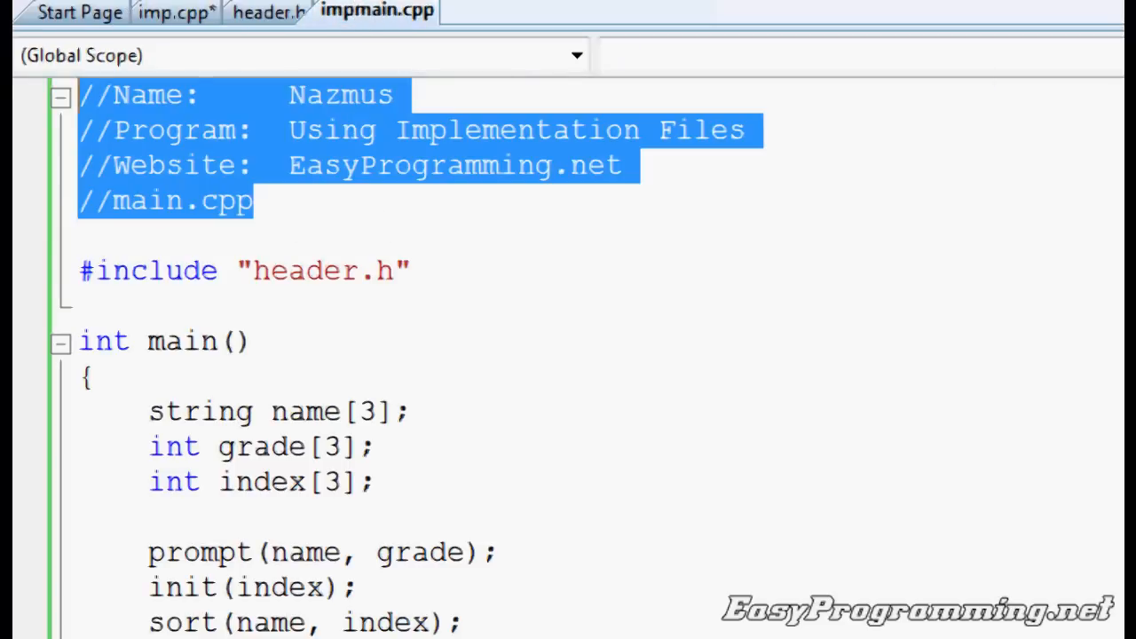
scroll("down", 3)
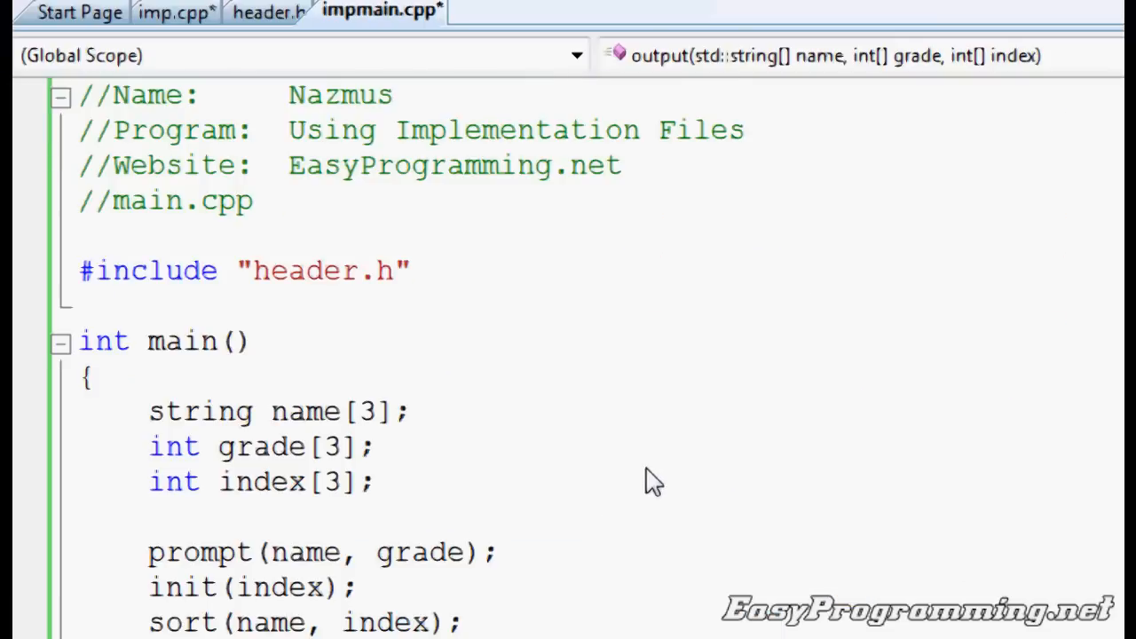
mouse_move(648, 487)
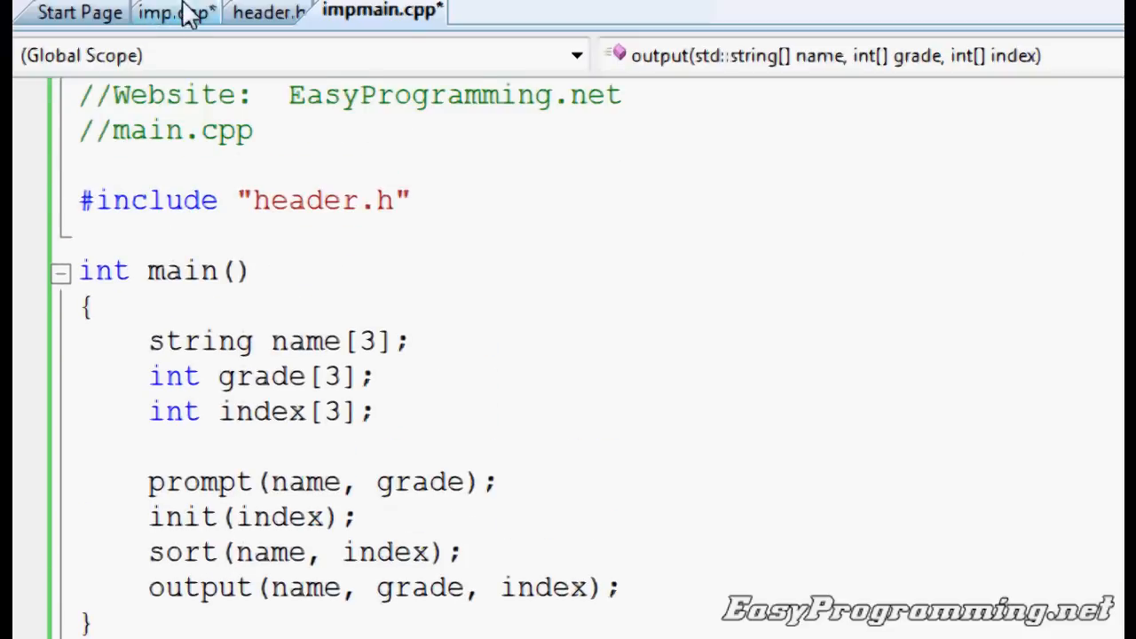
- Paste the cut function definitions, starting with prompt, into imp.cpp below its comment header
left_click(169, 10)
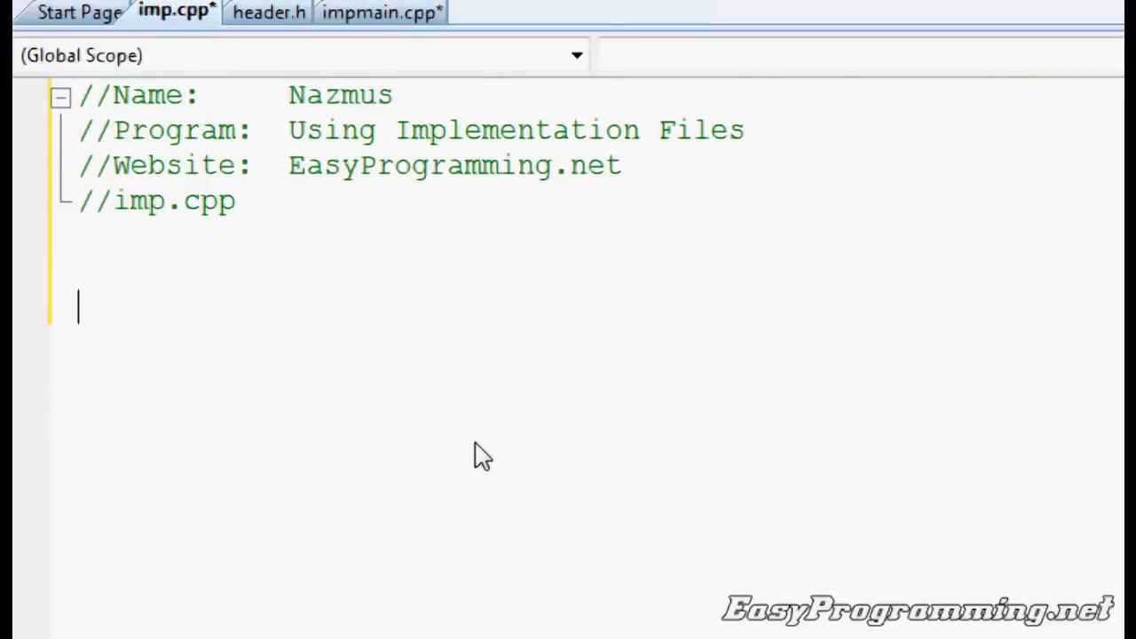
scroll("down", 3)
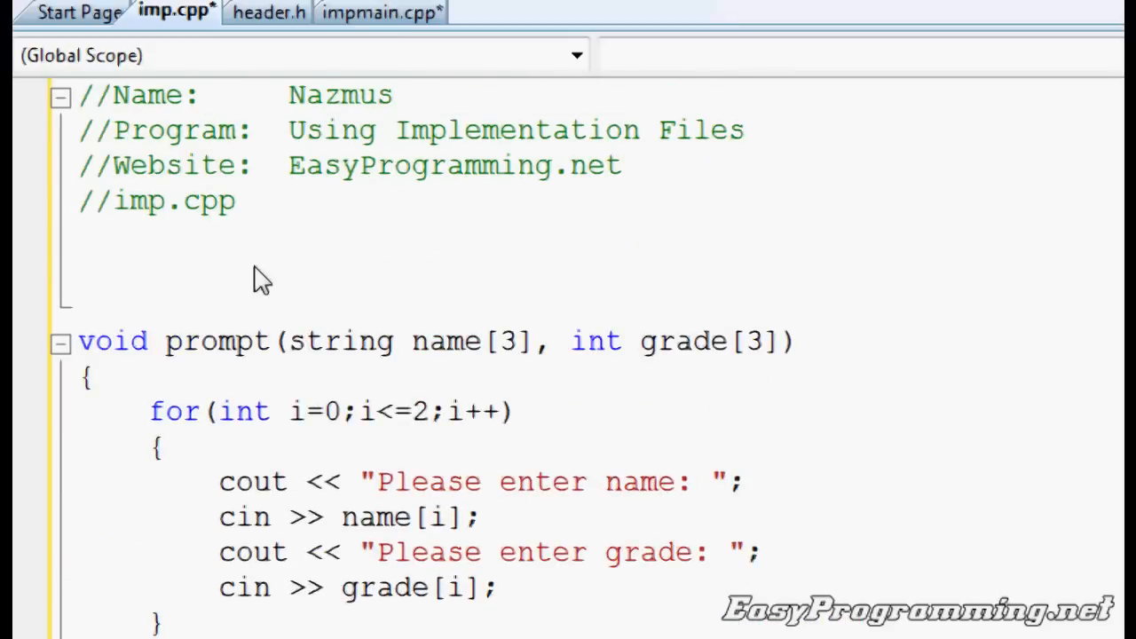
- Add #include "header.h" at the top of imp.cpp above the prompt definition
type("inclu")
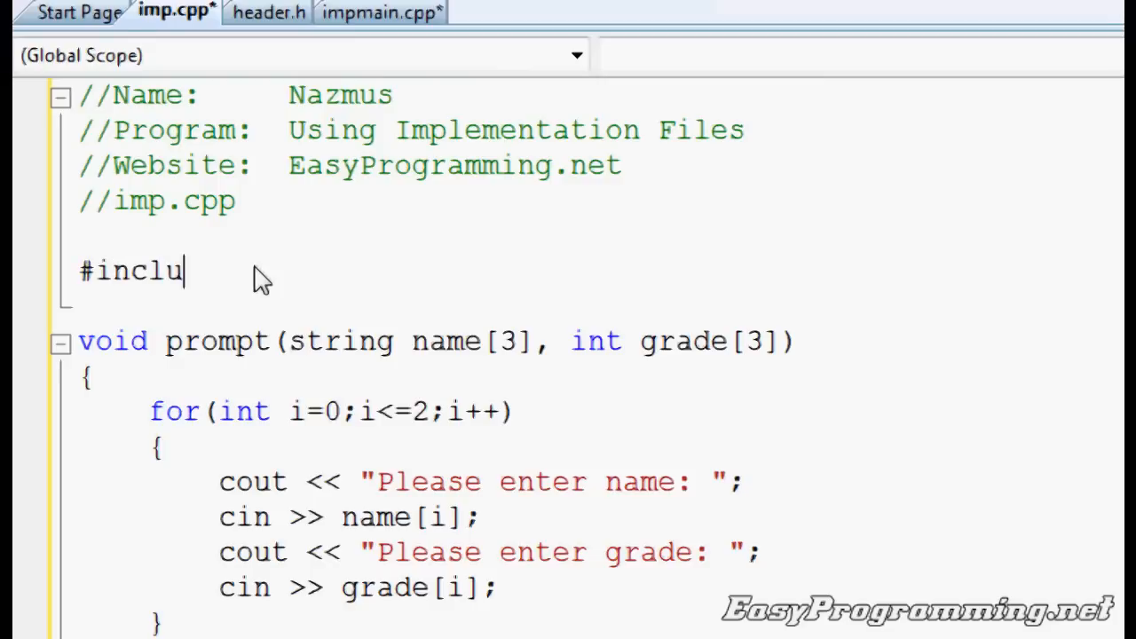
type("de <h")
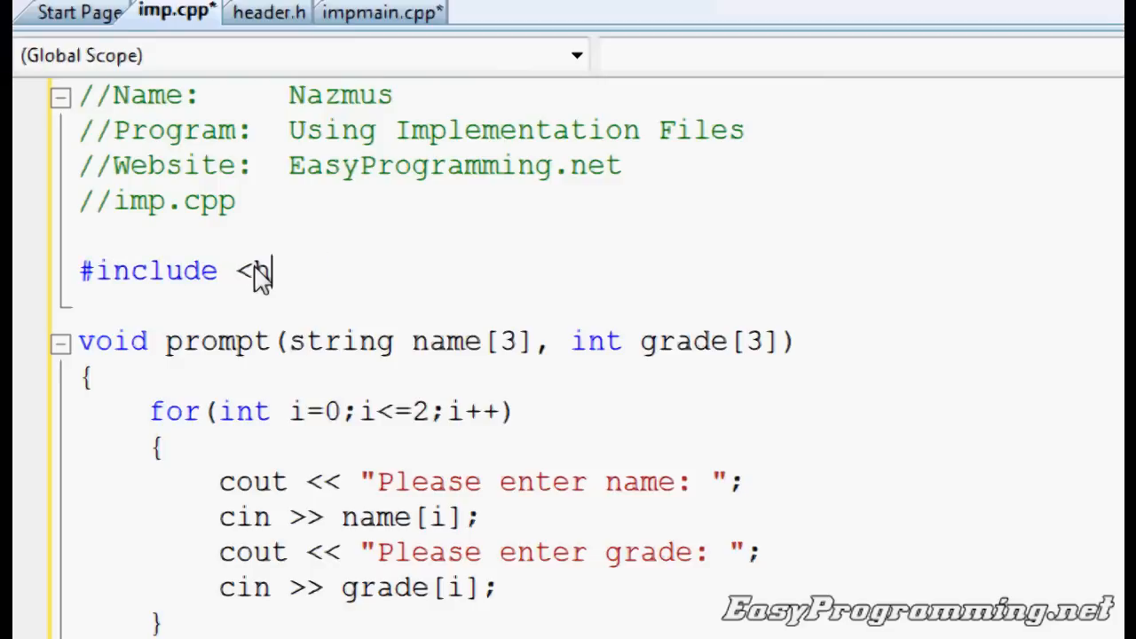
type("\"header.h")
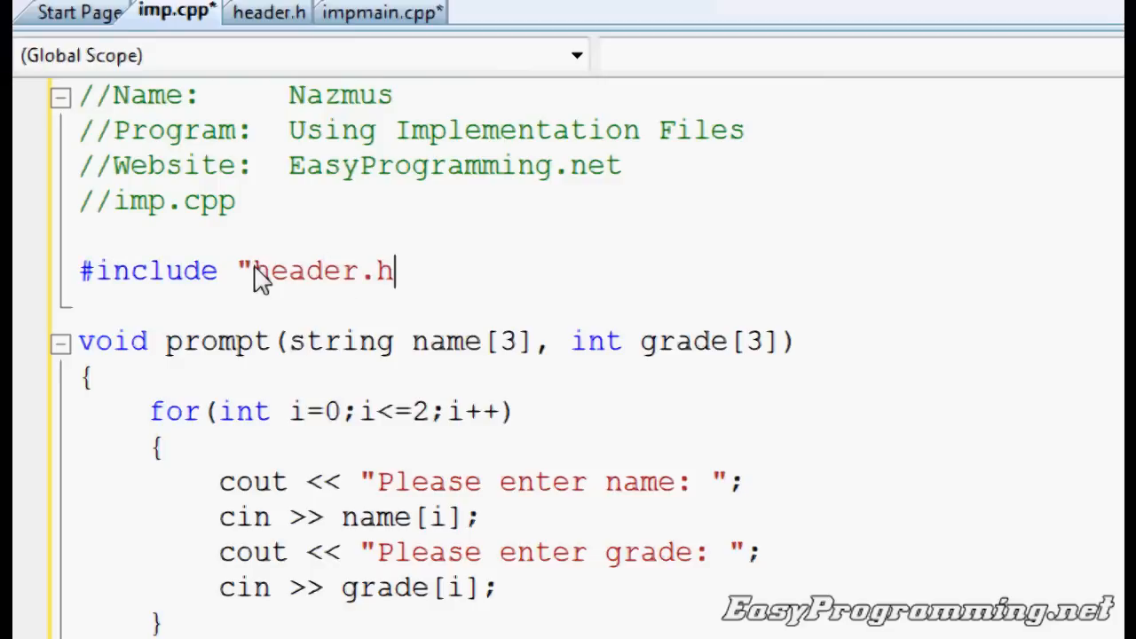
type("\"")
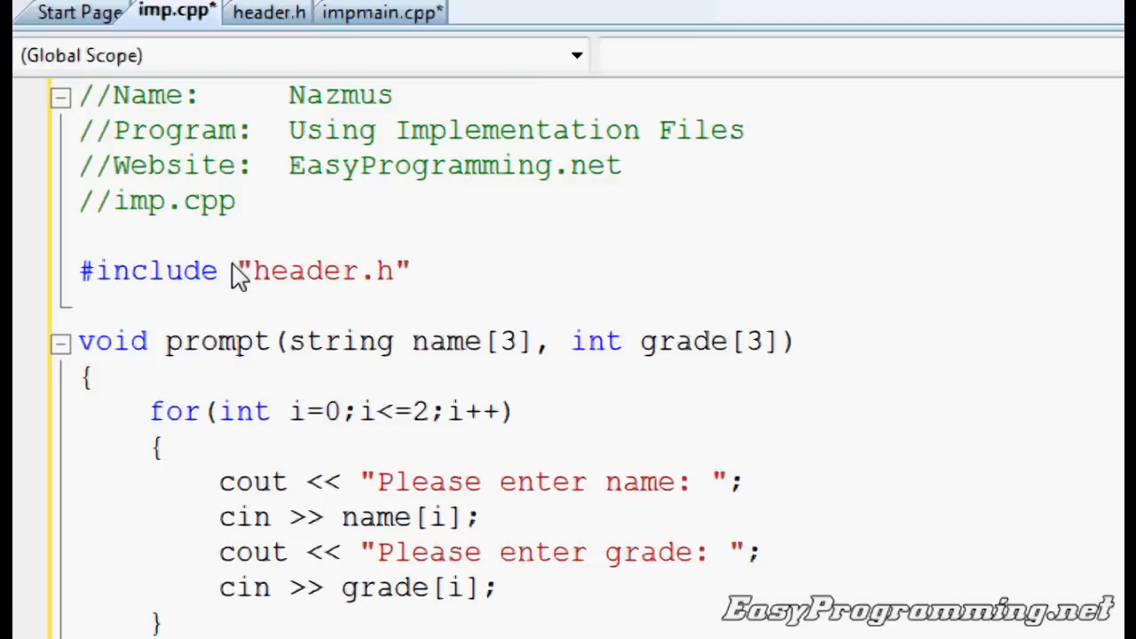
- Compare the header include across imp.cpp and impmain.cpp, ending on header.h's prototypes
left_click(268, 11)
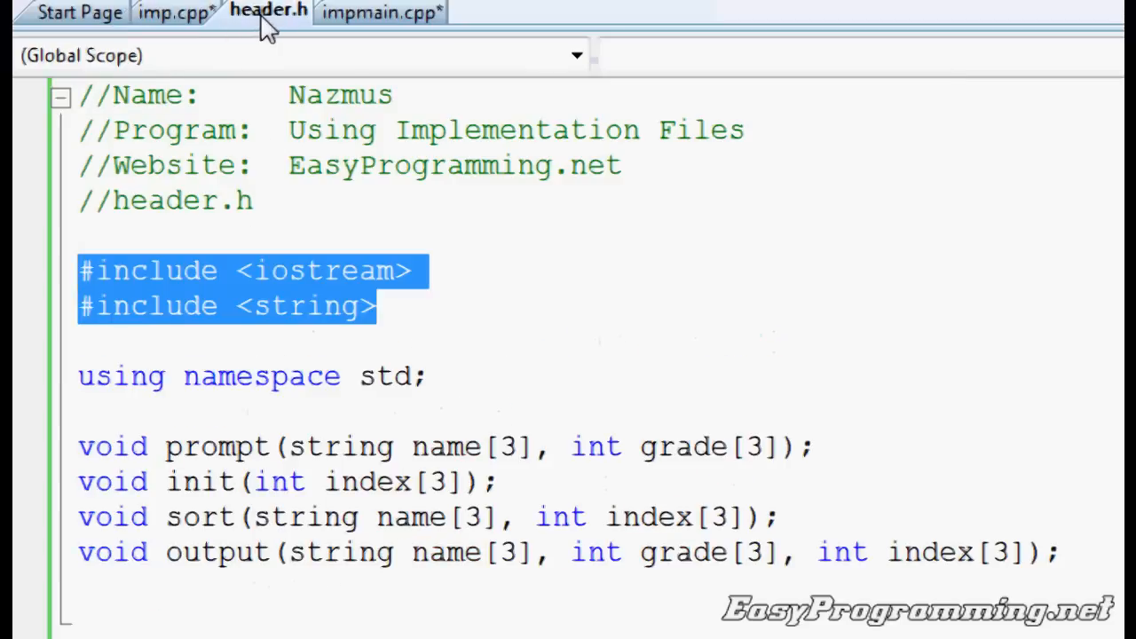
mouse_move(174, 10)
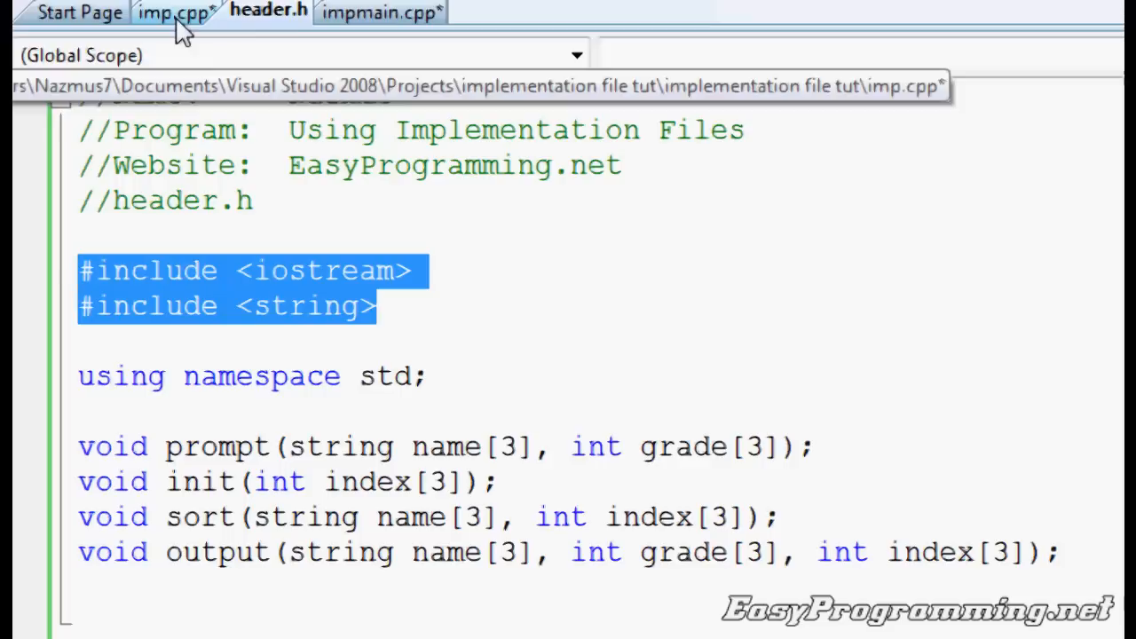
left_click(174, 12)
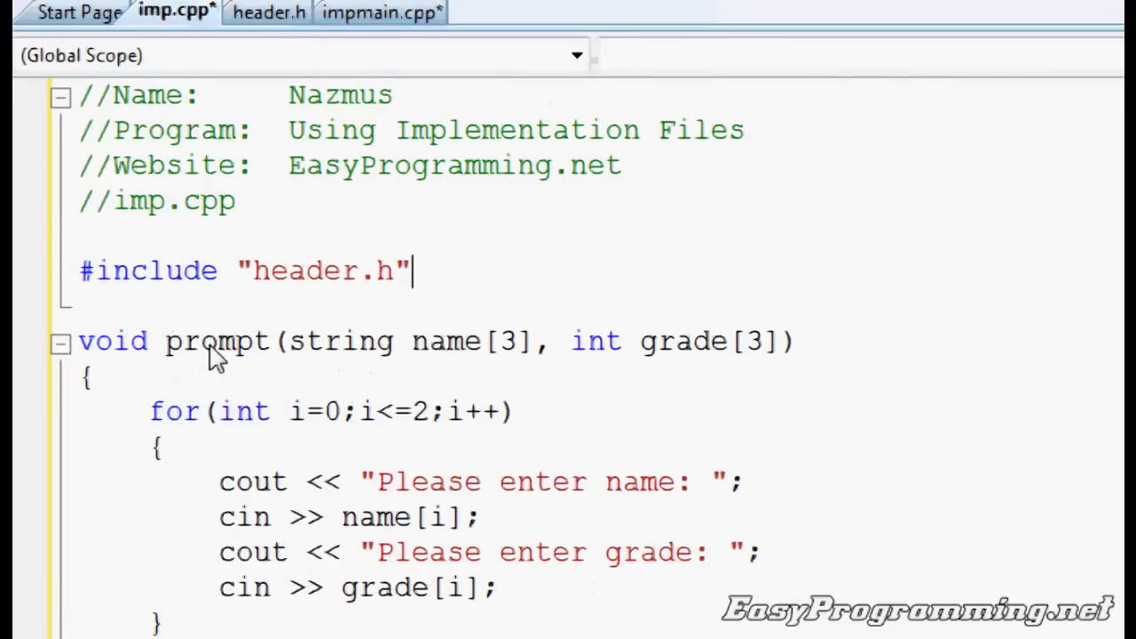
double_click(320, 270)
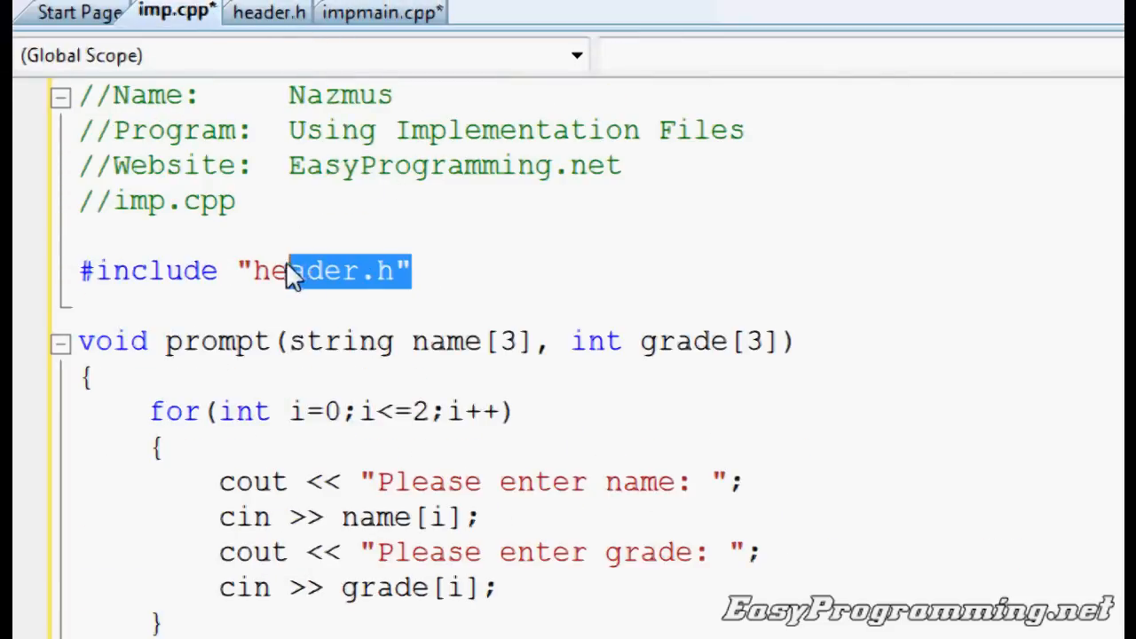
left_click(380, 13)
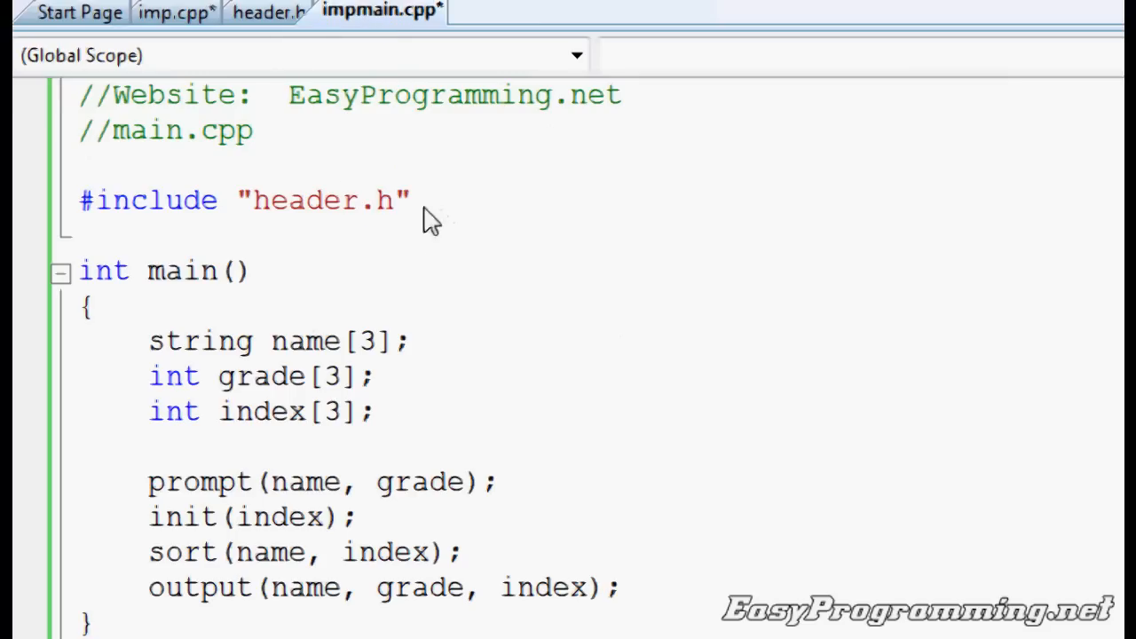
left_click(174, 11)
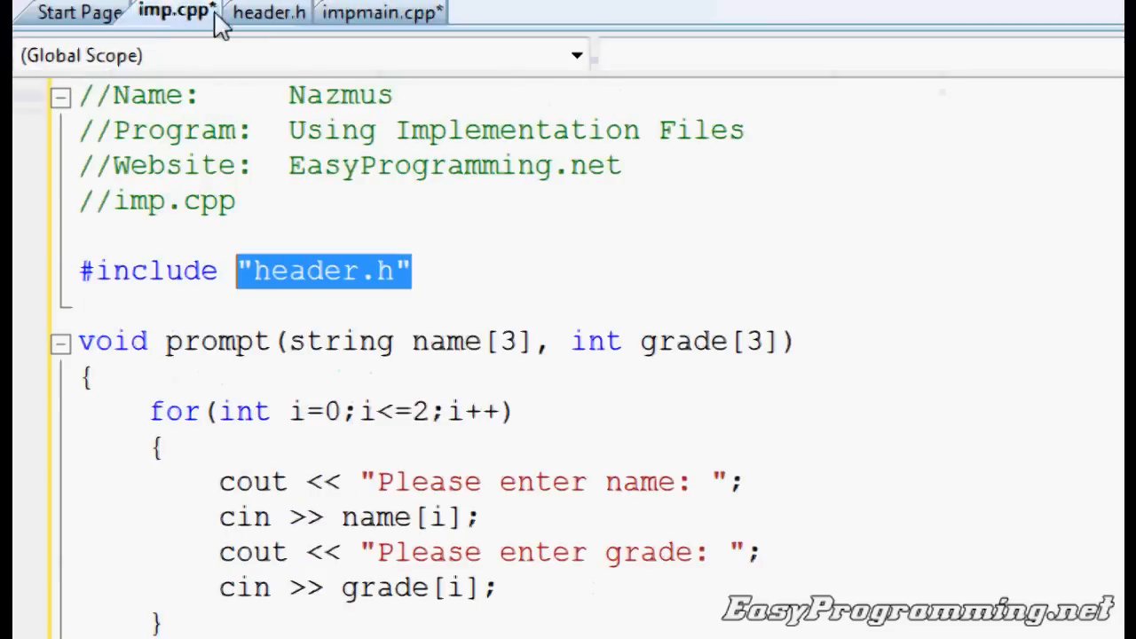
left_click(268, 10)
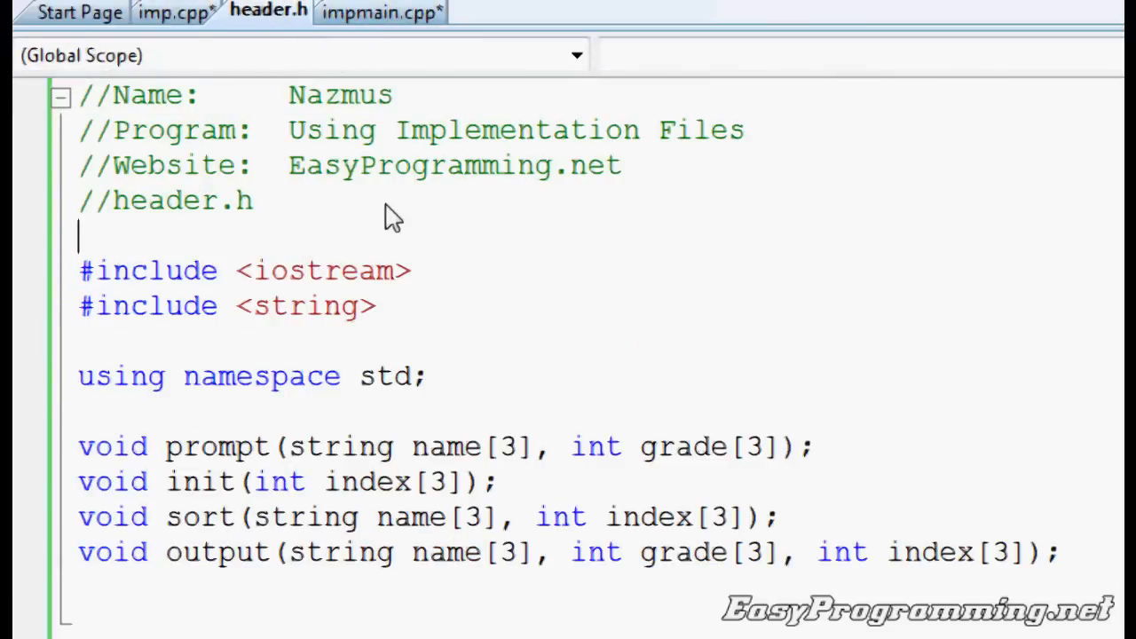
- Add #pragma once above #include <iostream> in header.h, then return to impmain.cpp
type("#pragma once")
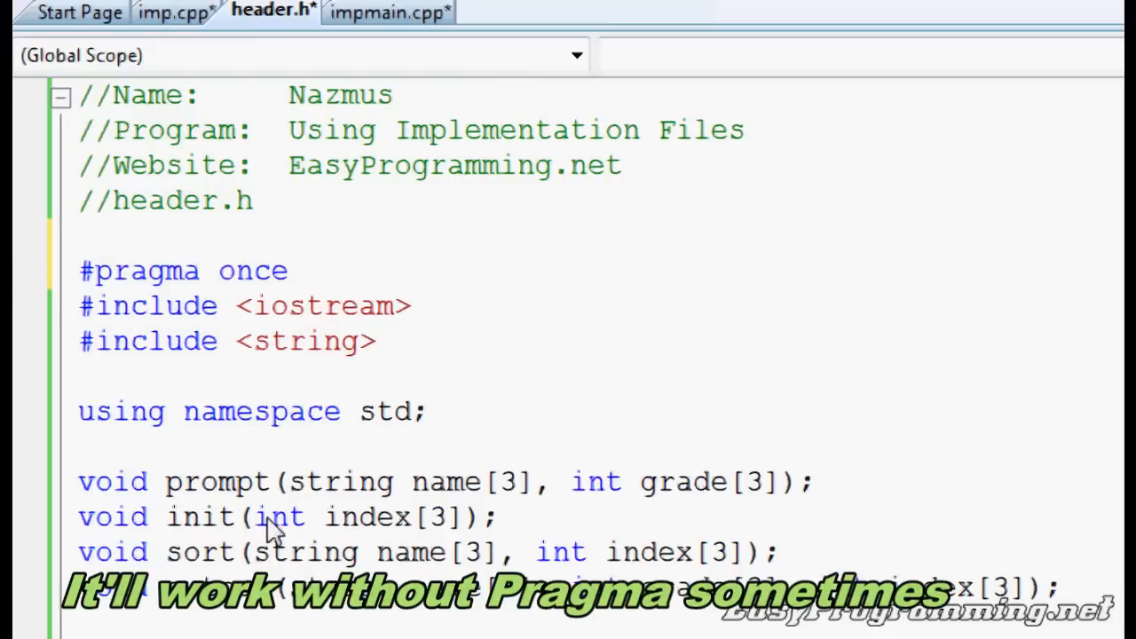
left_click(202, 270)
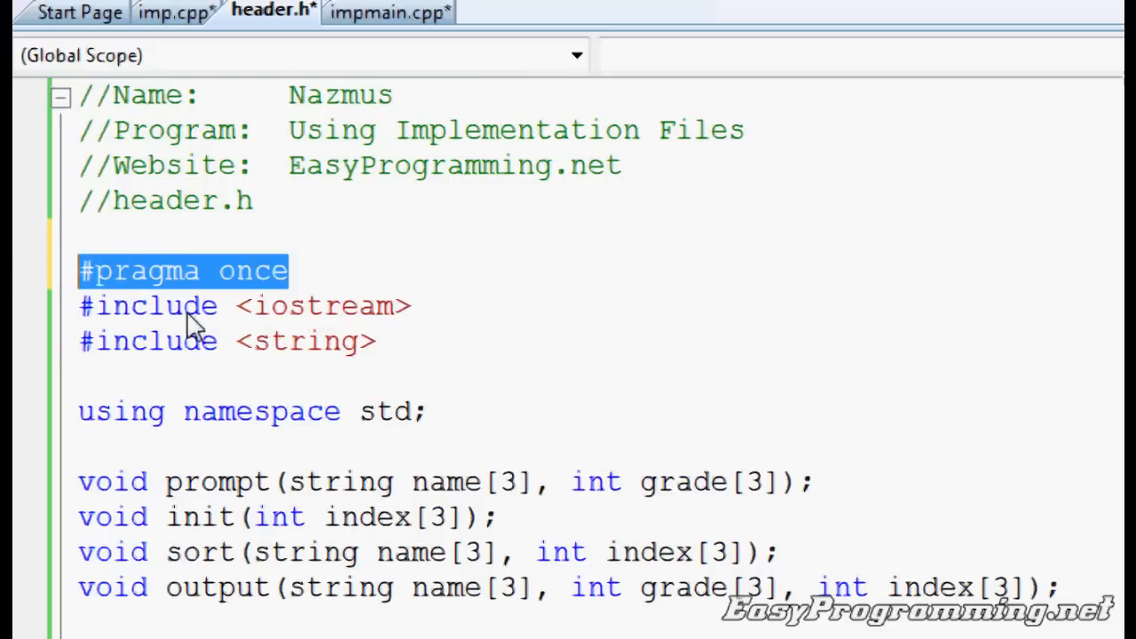
left_click(387, 11)
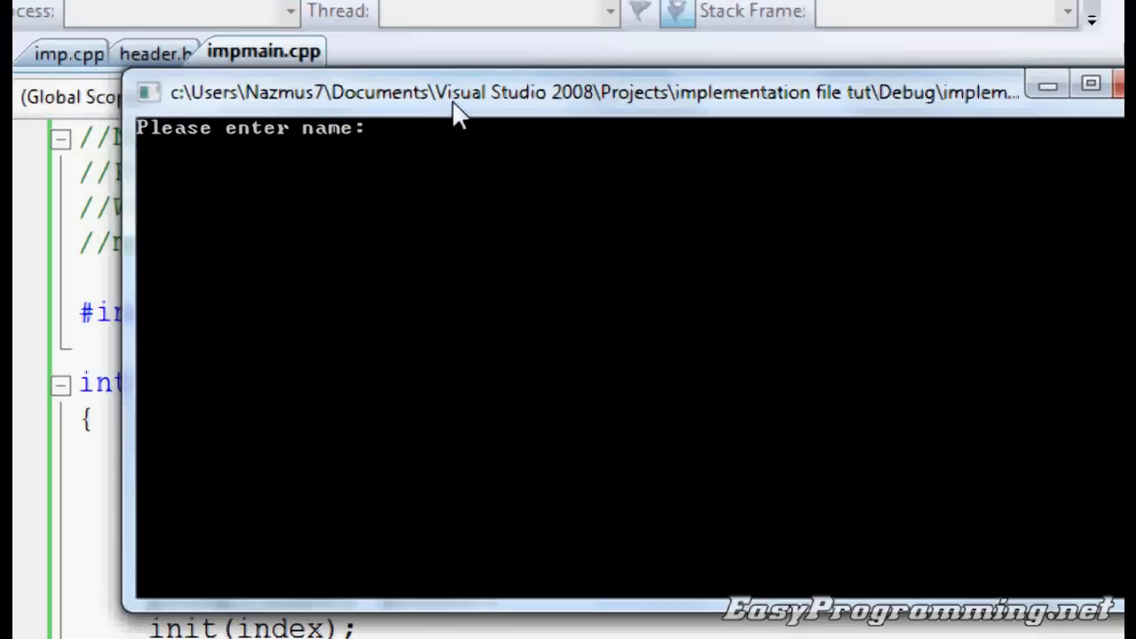
- Save, build and run the three-file project, entering a name in the console
type("Do")
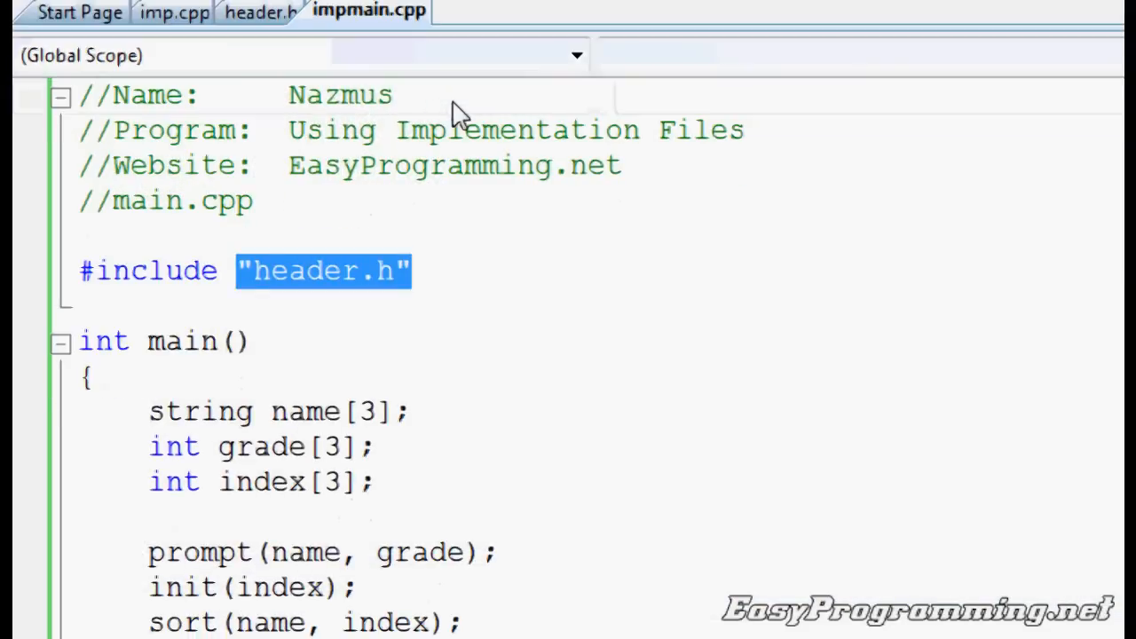
left_click(174, 11)
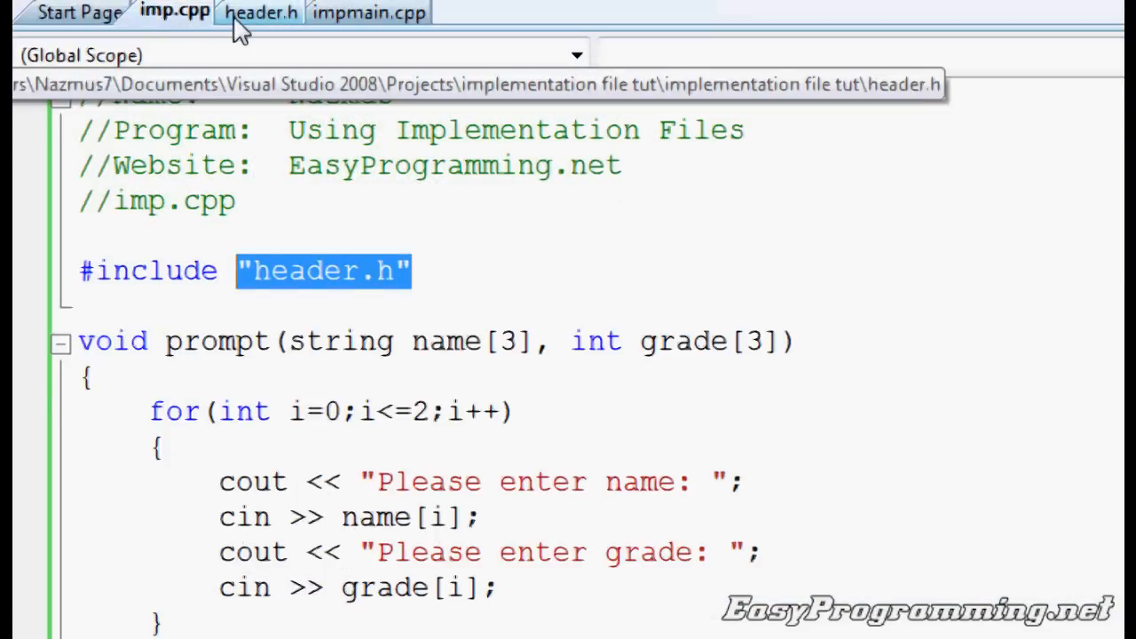
left_click(367, 11)
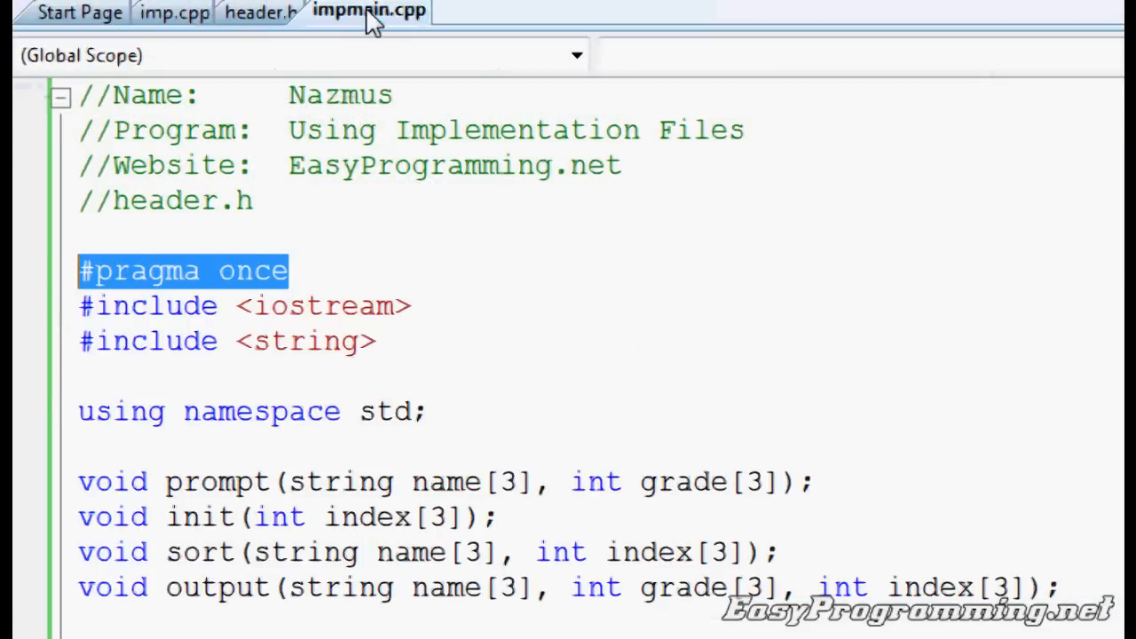
scroll("down", 3)
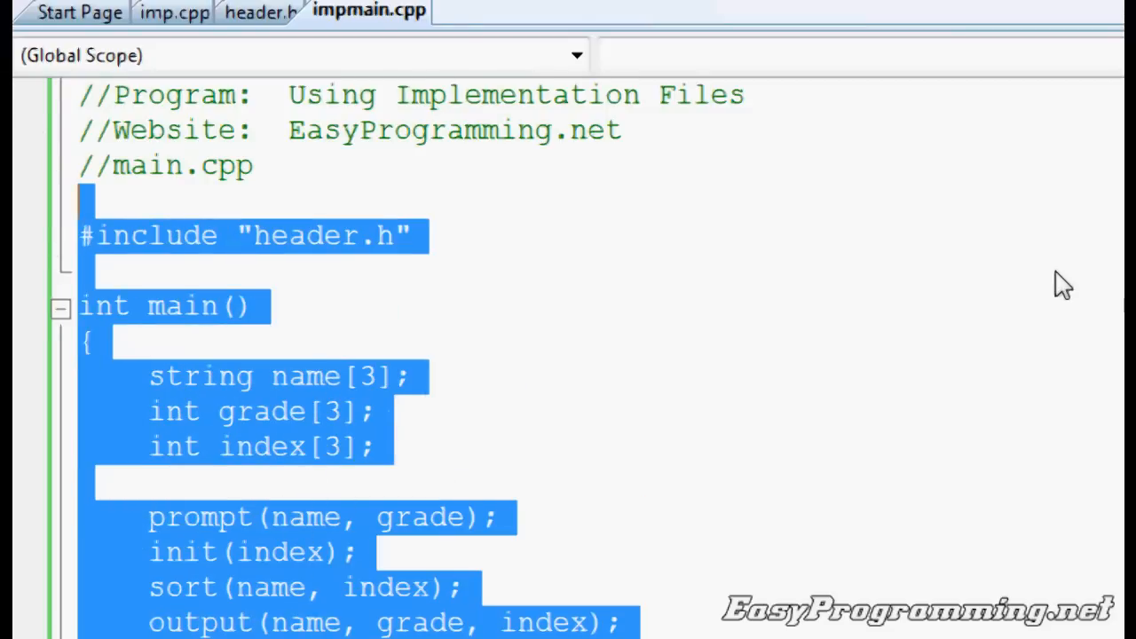
scroll("down", 3)
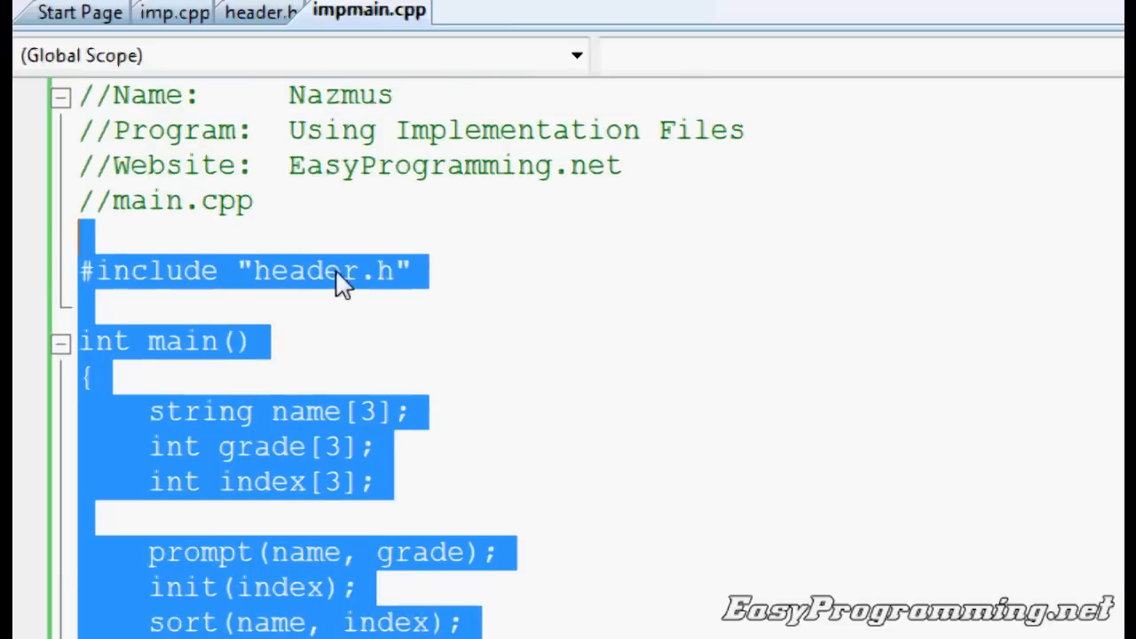
left_click(259, 10)
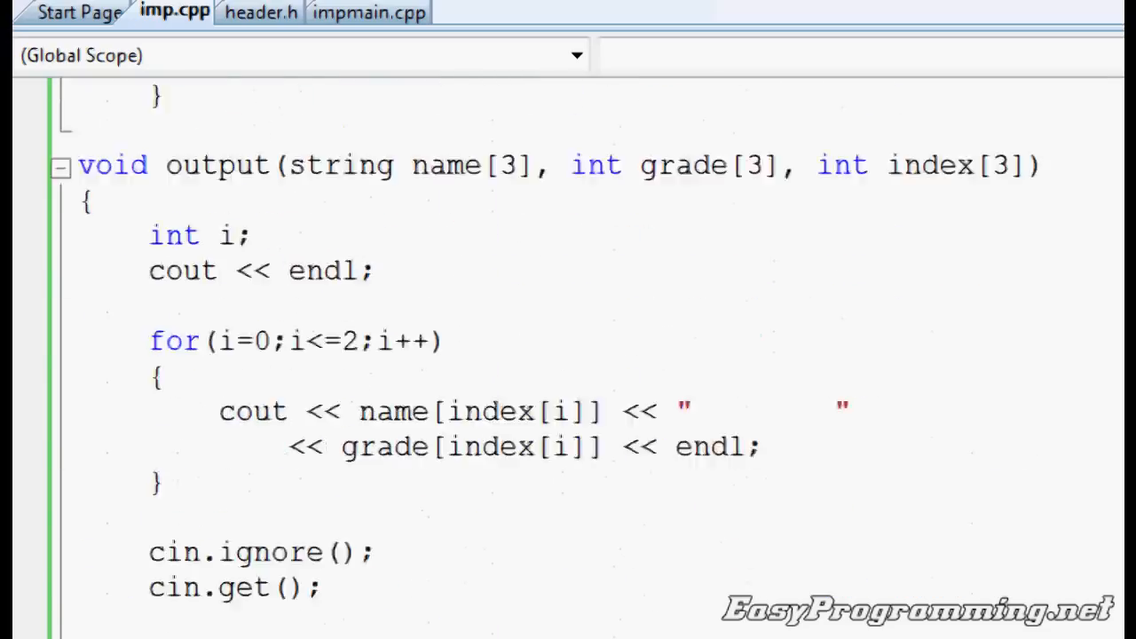
scroll("up", 3)
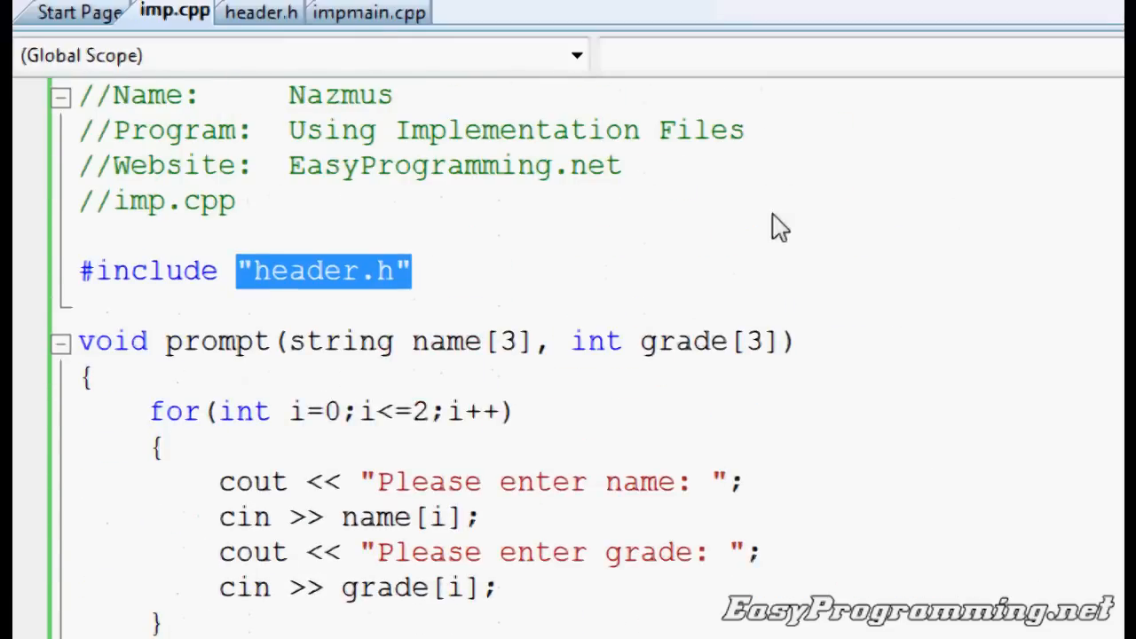
left_click(259, 12)
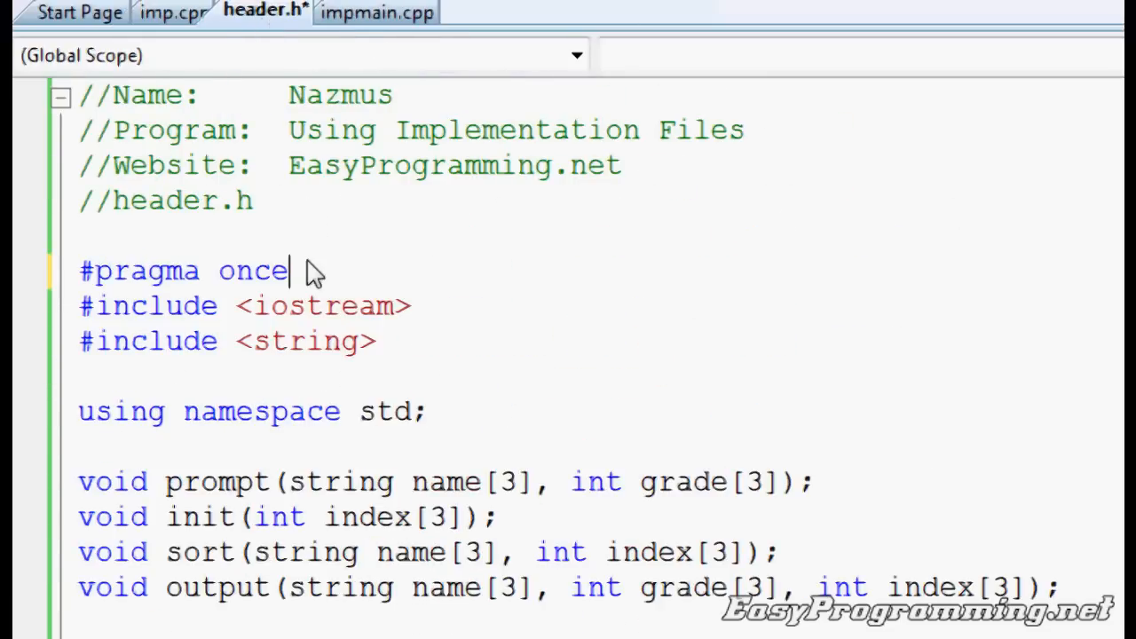
mouse_move(351, 280)
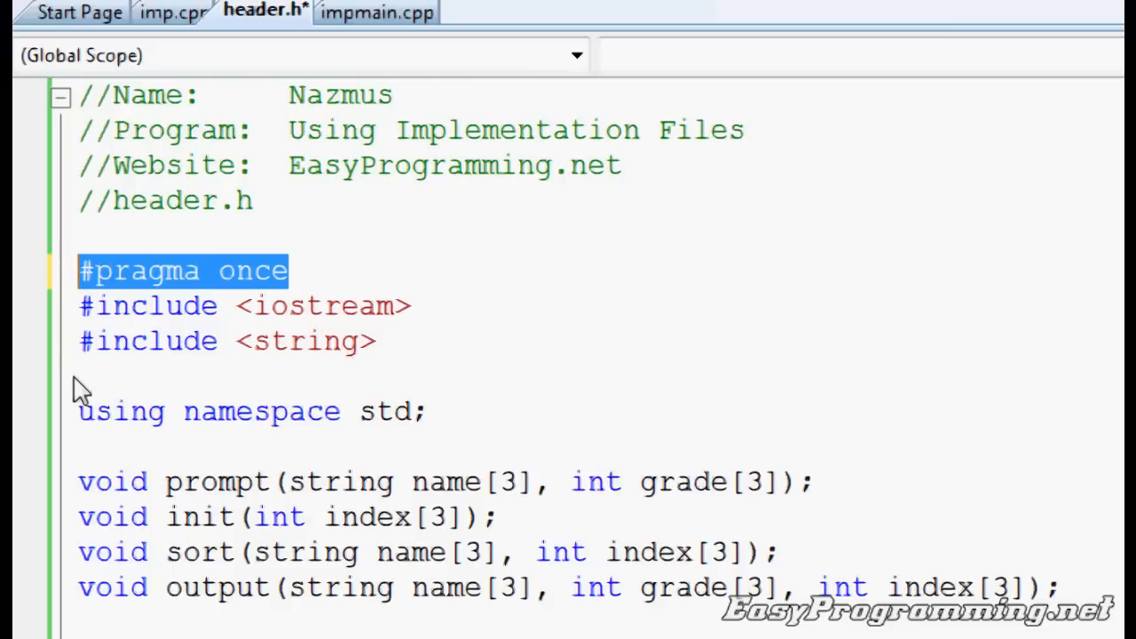
left_click(376, 11)
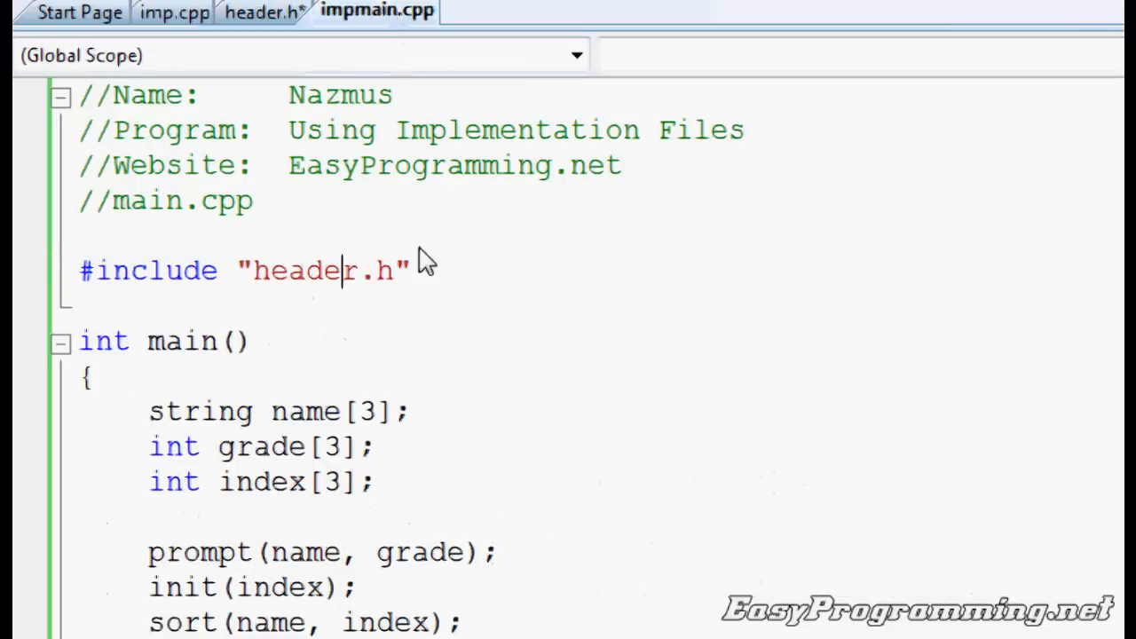
left_click(174, 12)
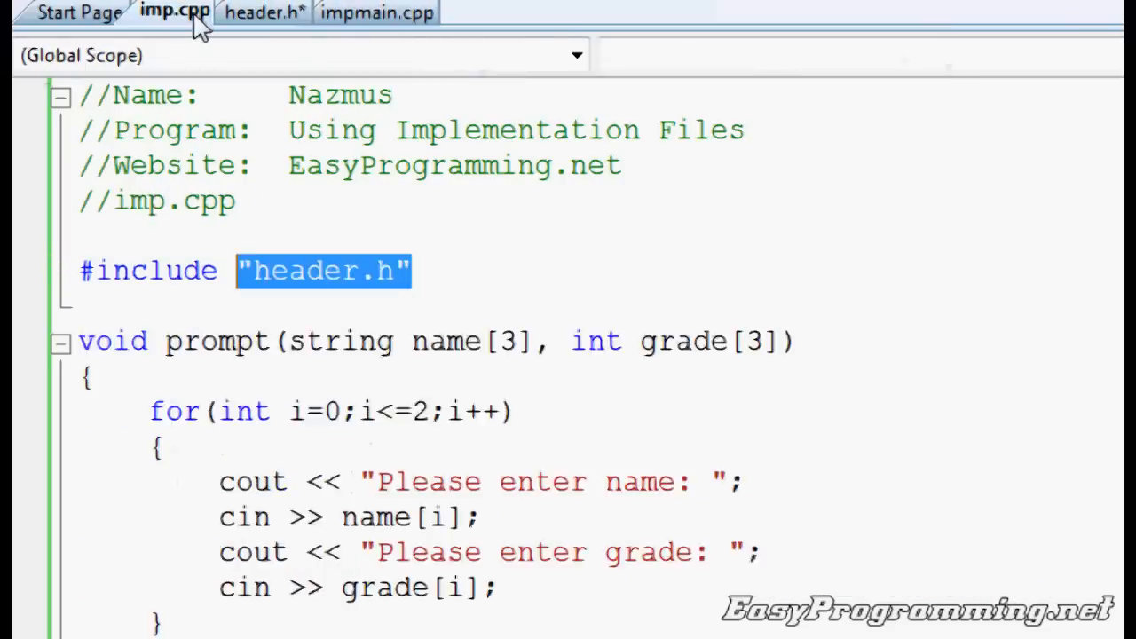
scroll("down", 3)
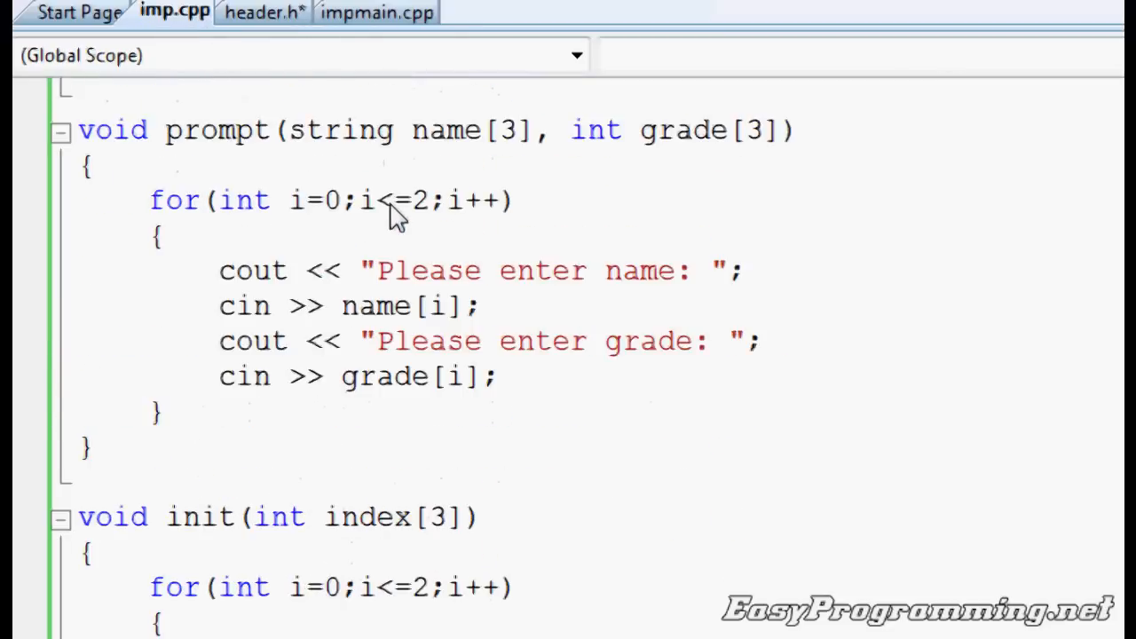
left_click(376, 11)
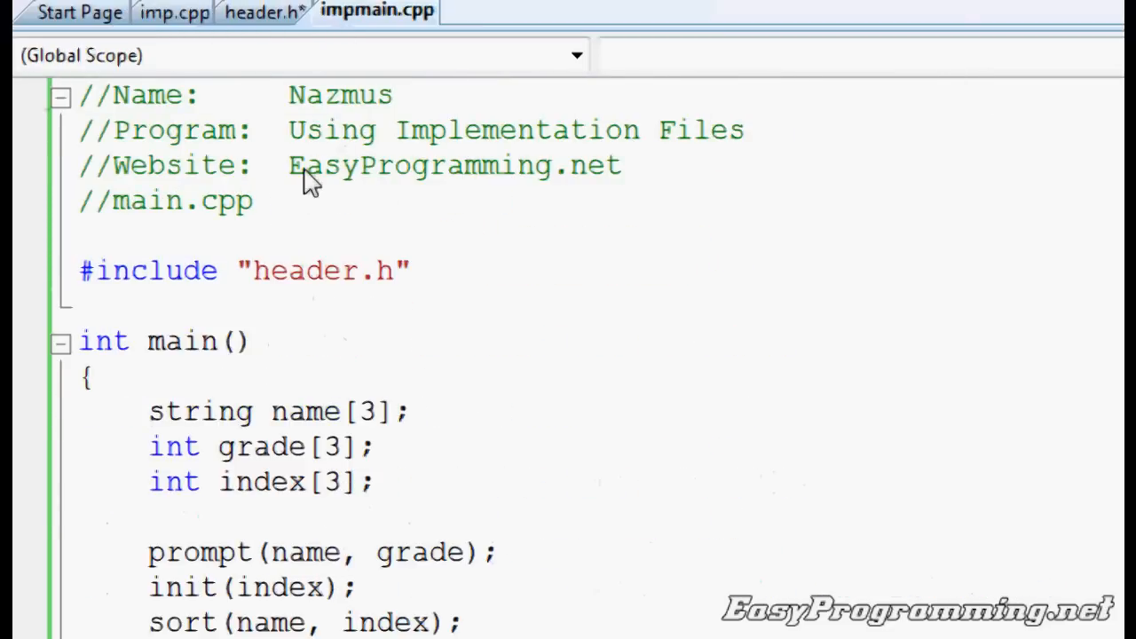
left_click(341, 270)
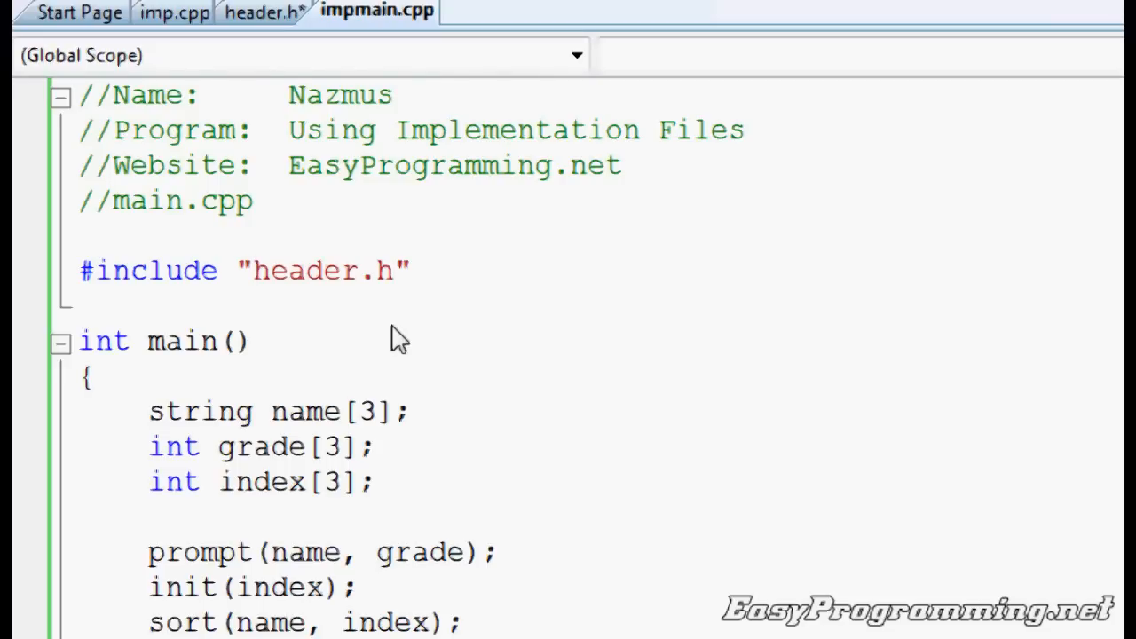
type("c:\\\\")
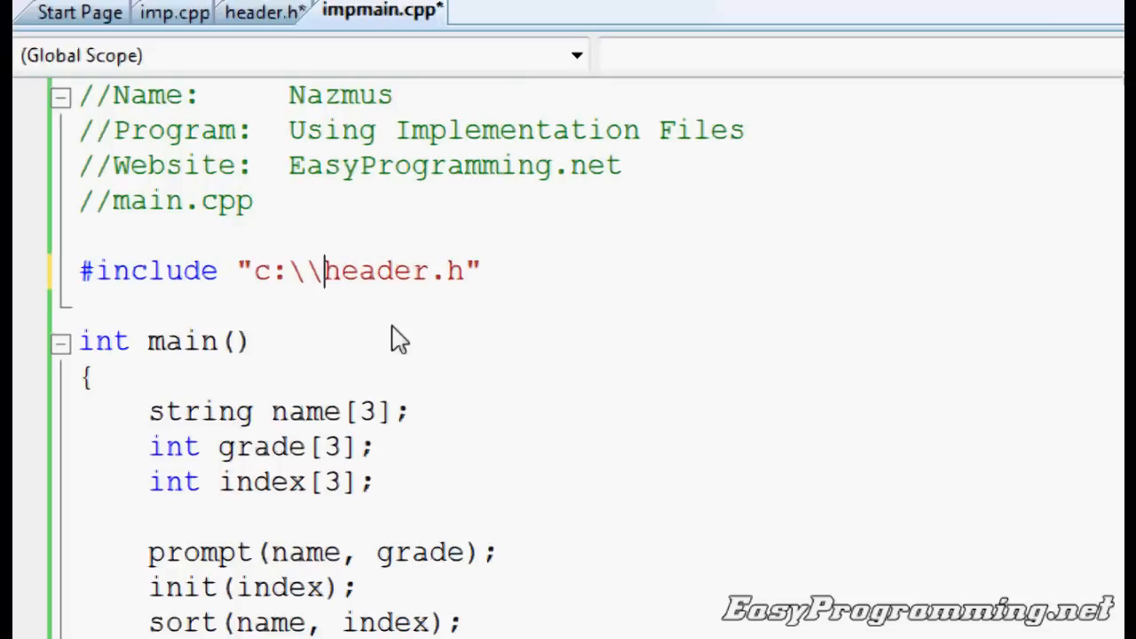
key("Backspace")
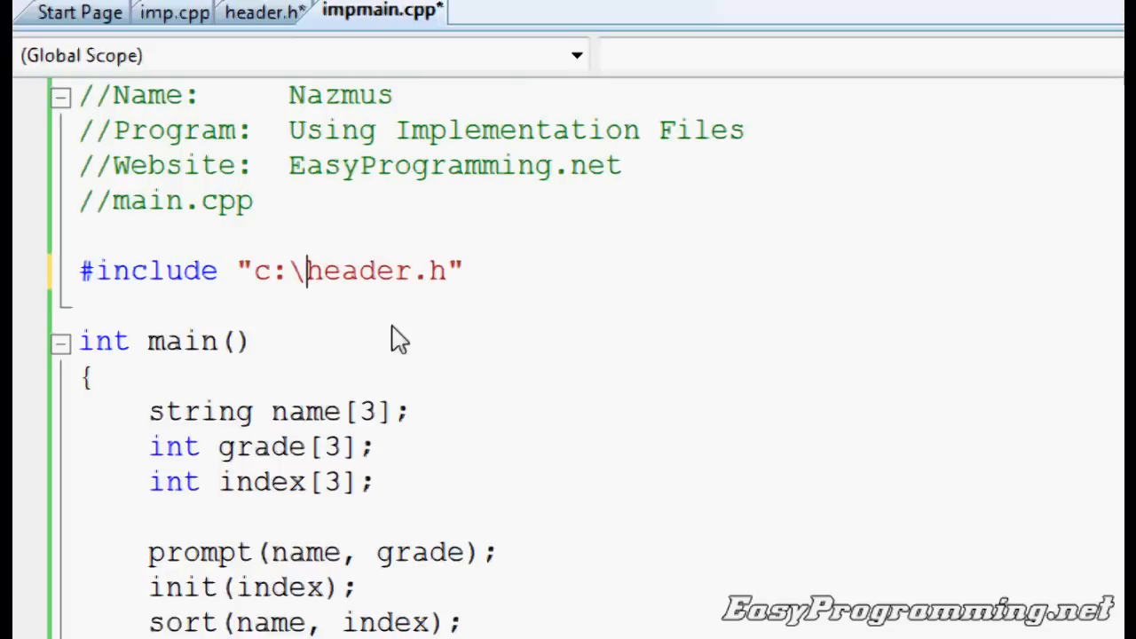
type("Documents")
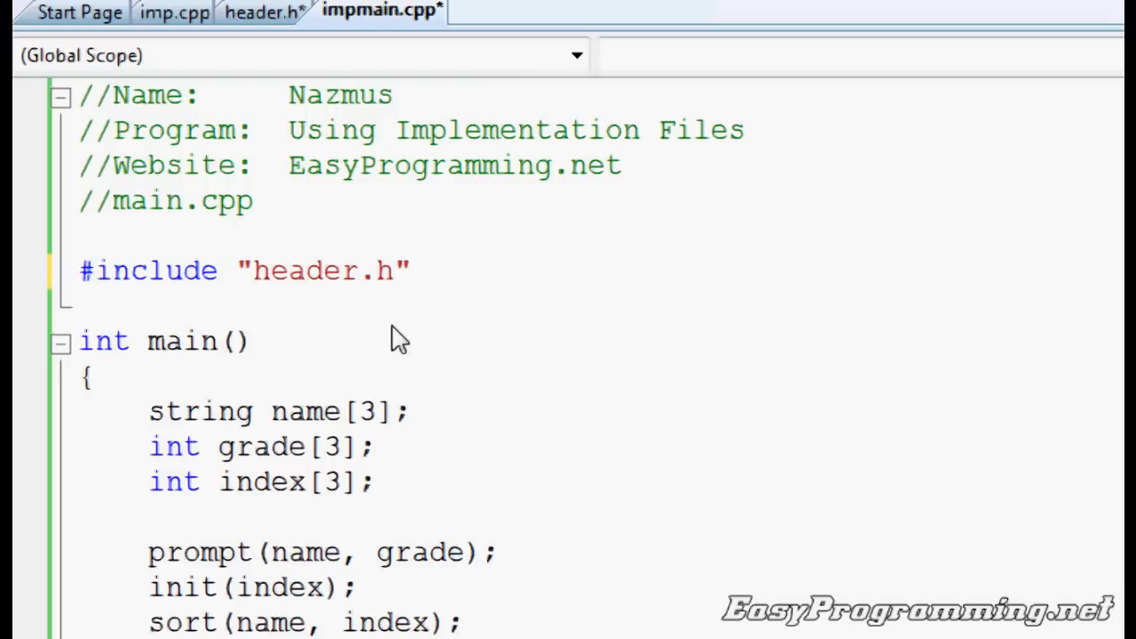
mouse_move(346, 96)
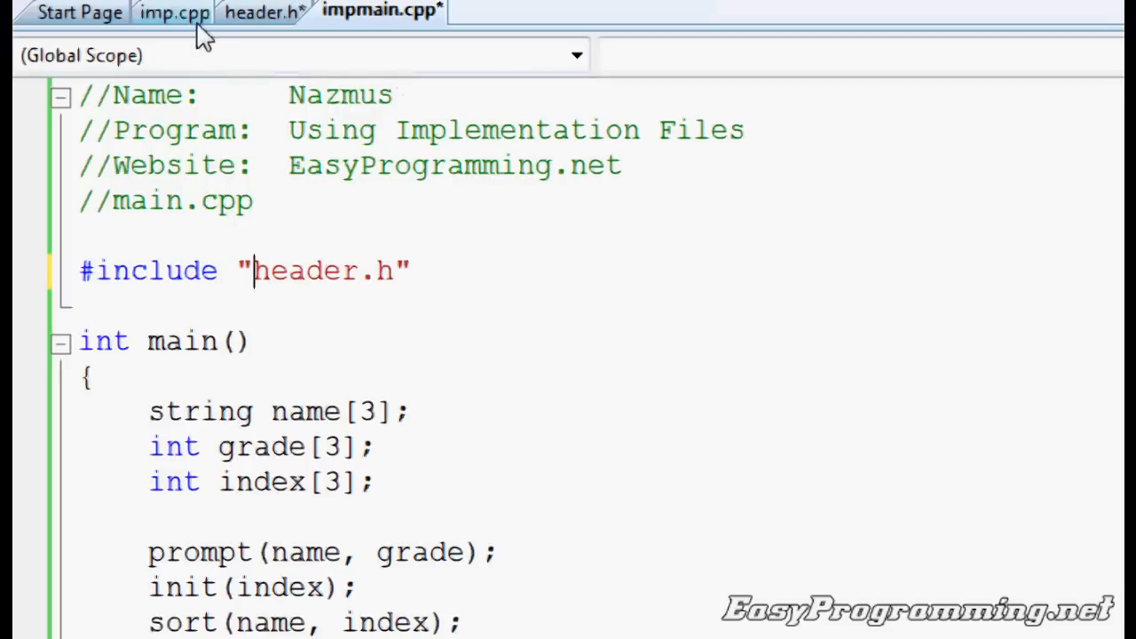
mouse_move(174, 11)
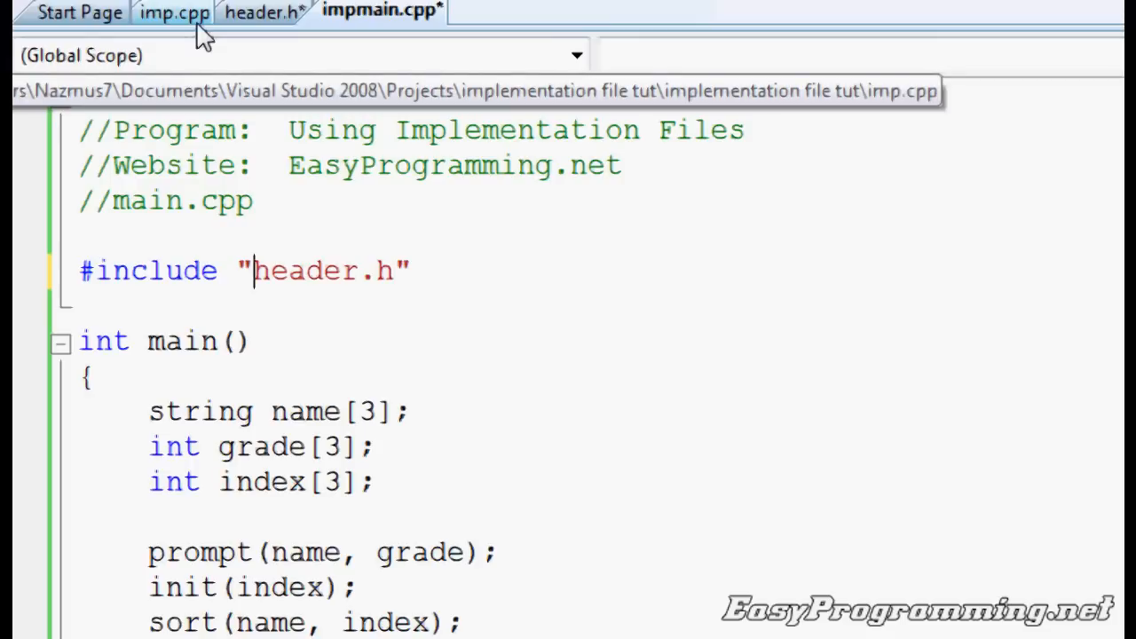
- Review header.h, then imp.cpp's prompt and init function definitions
left_click(259, 12)
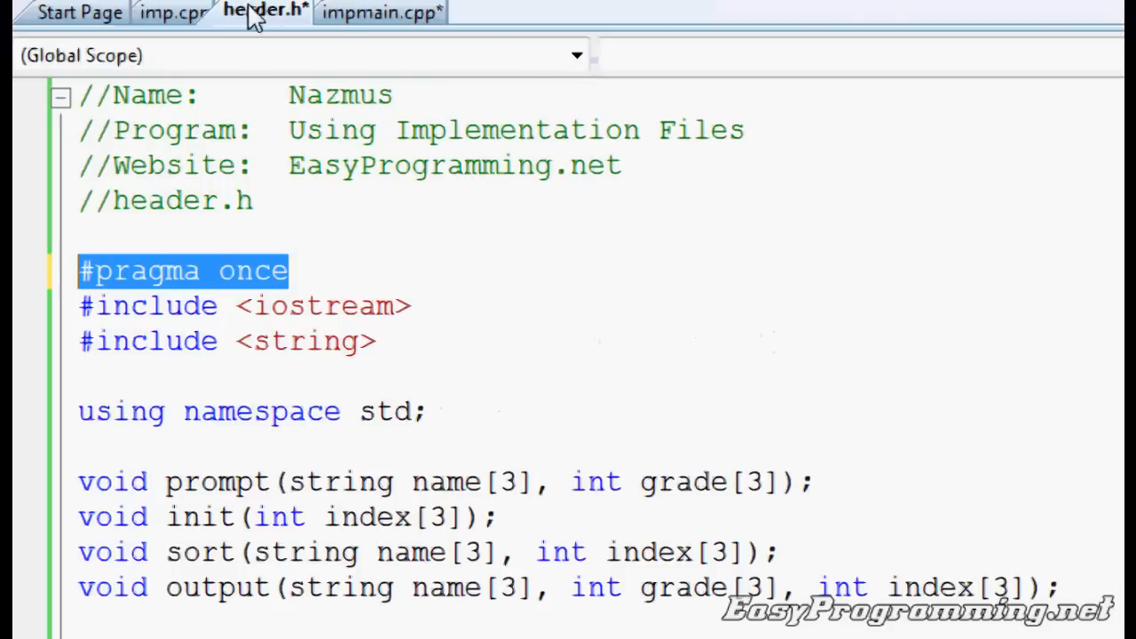
left_click(174, 12)
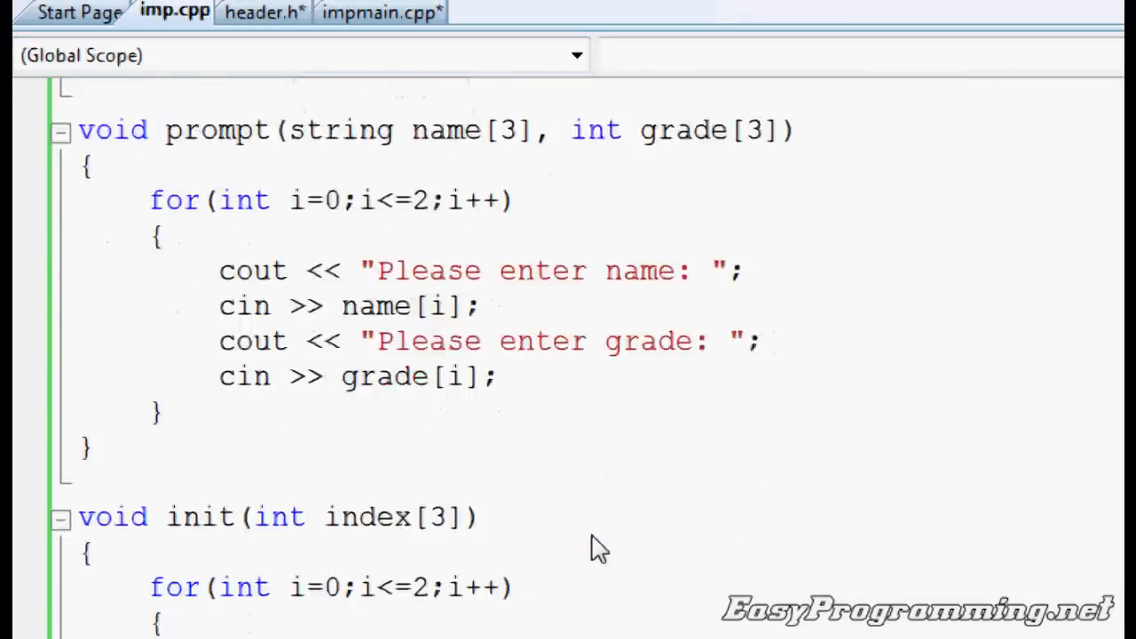
scroll("down", 3)
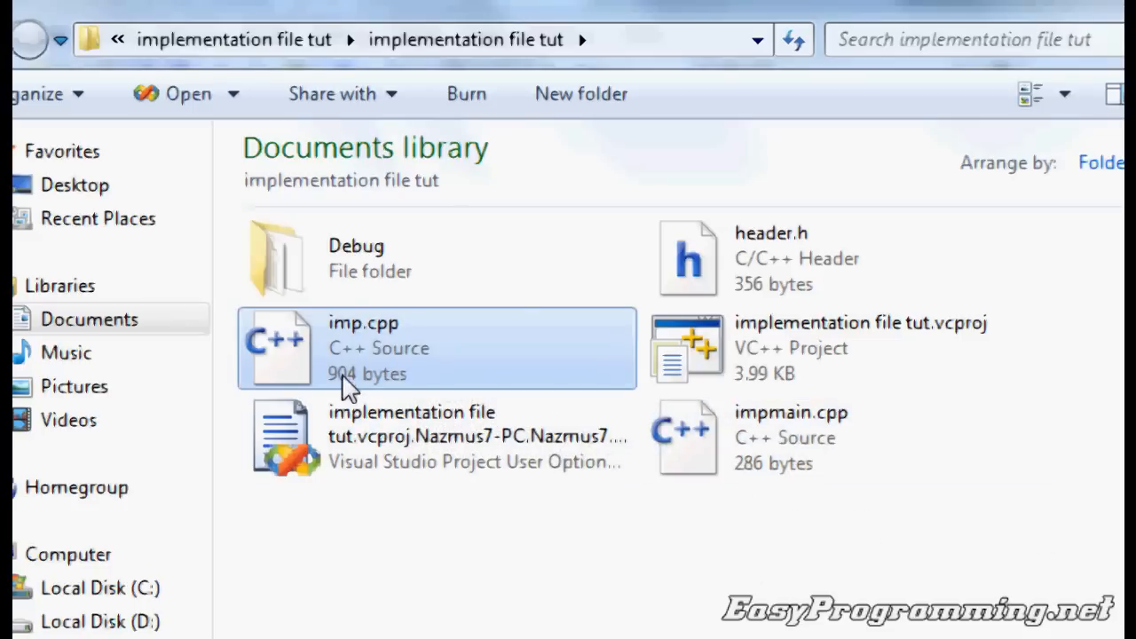
mouse_move(843, 298)
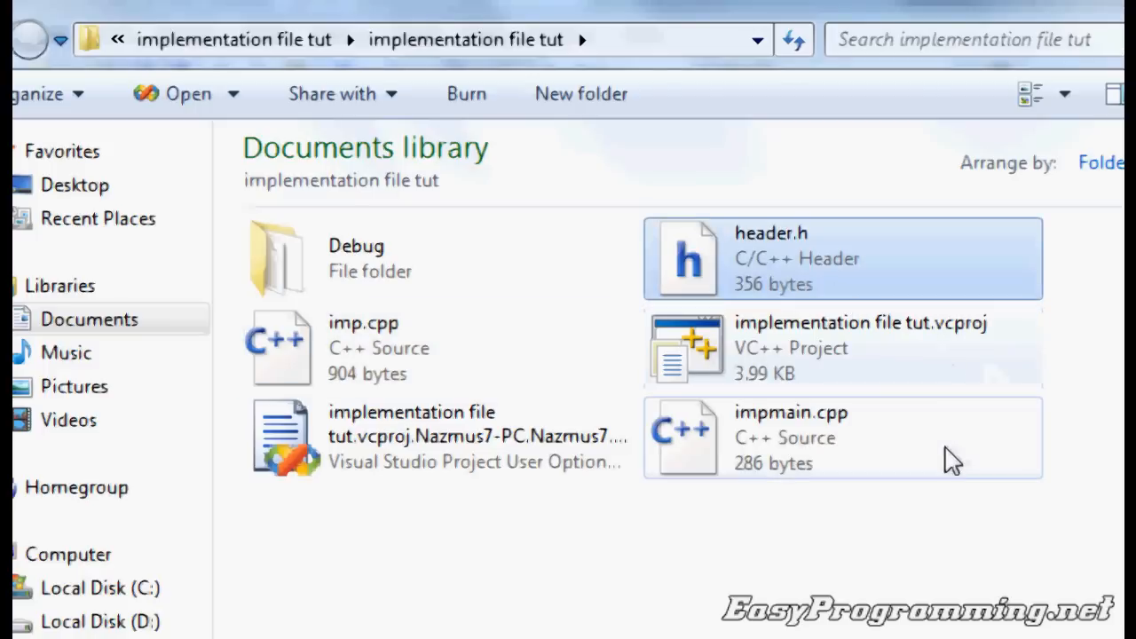
- Point out header.h, imp.cpp and impmain.cpp as separate files in the project folder
left_click(790, 435)
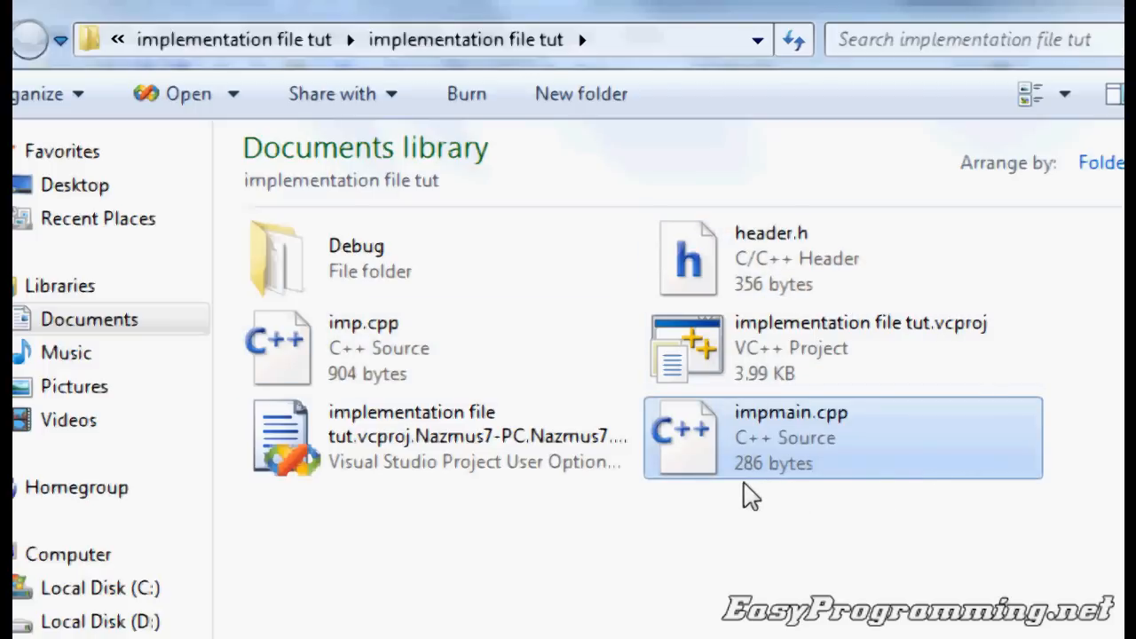